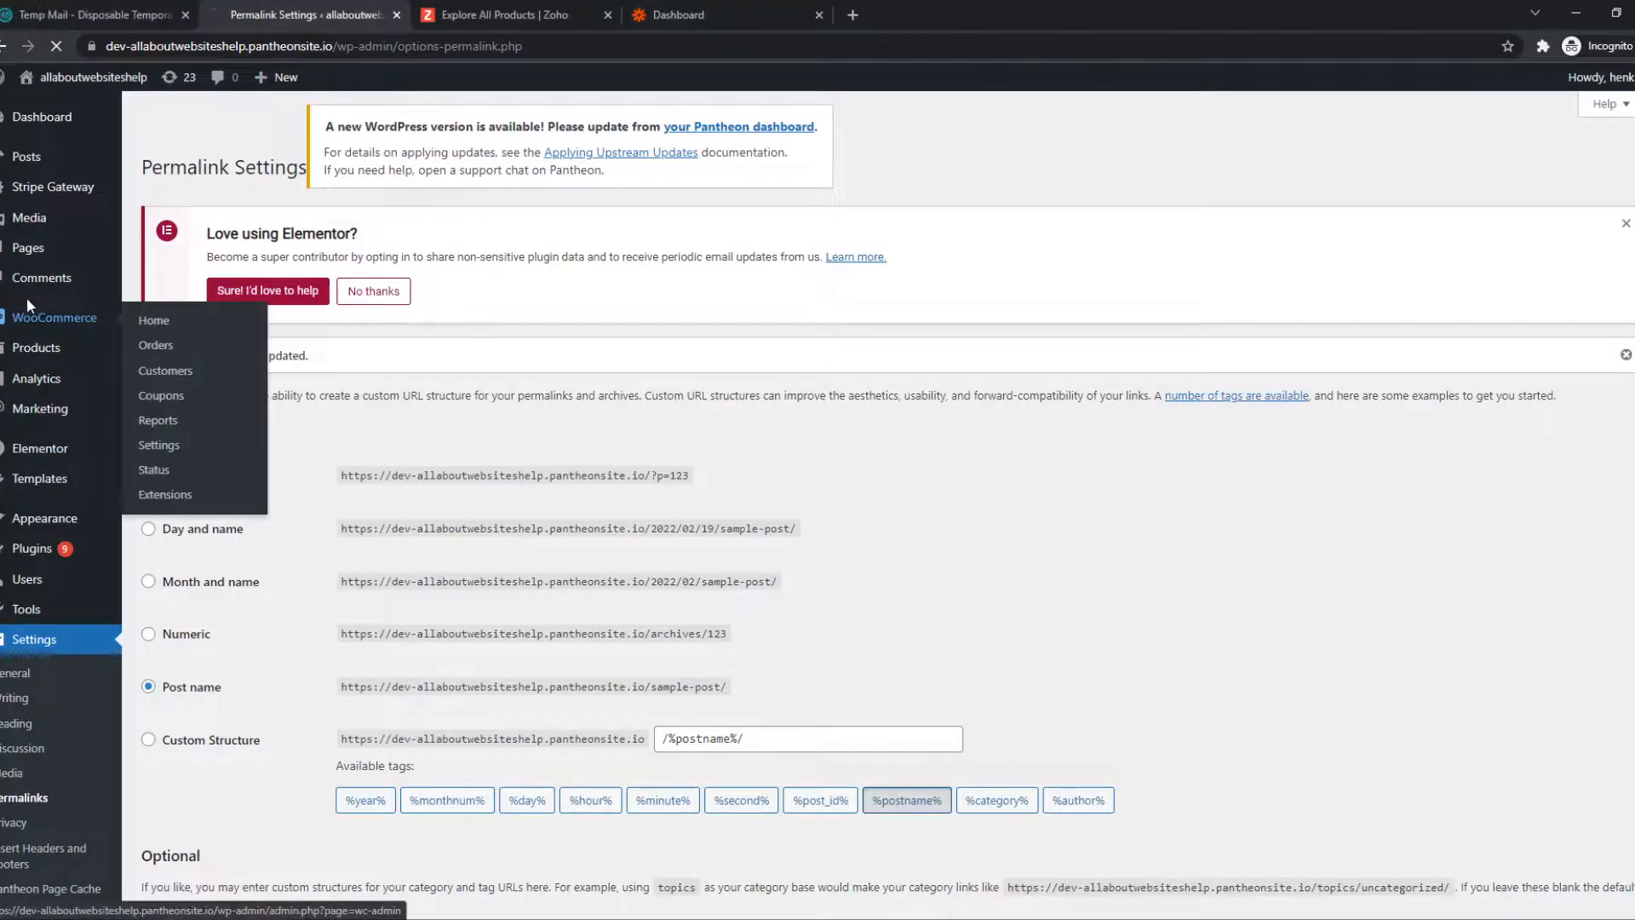
Visit the WooCommerce home, glance at the Zoho products page, then land on the Zapier dashboard.
{"action": "left_click", "coordinate": [154, 320]}
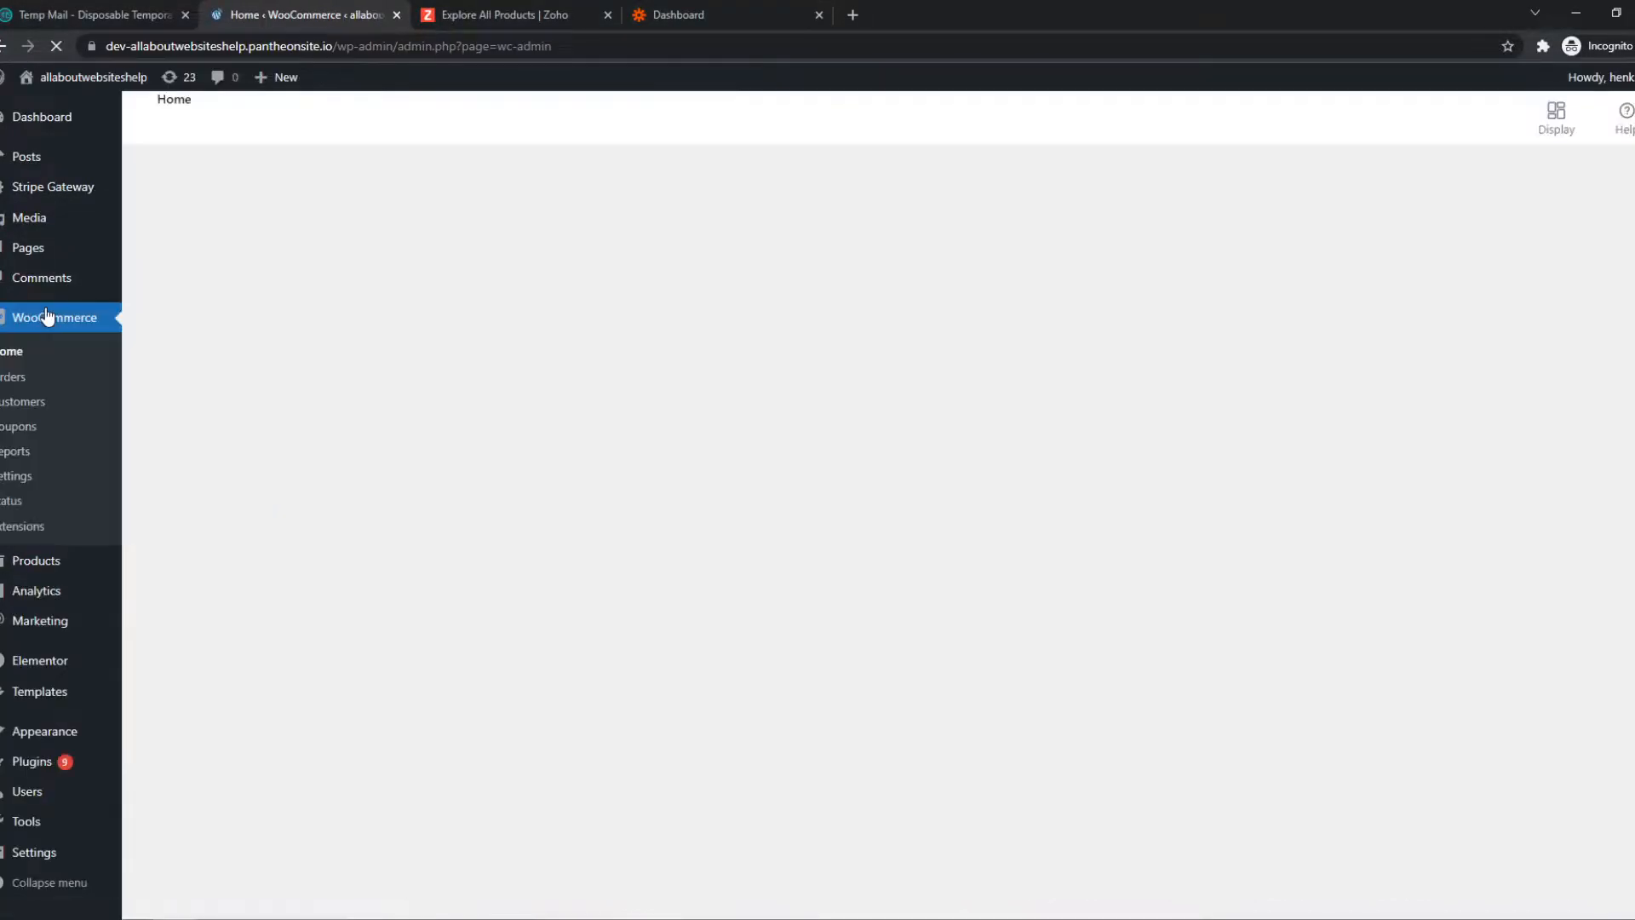
{"action": "left_click", "coordinate": [501, 14]}
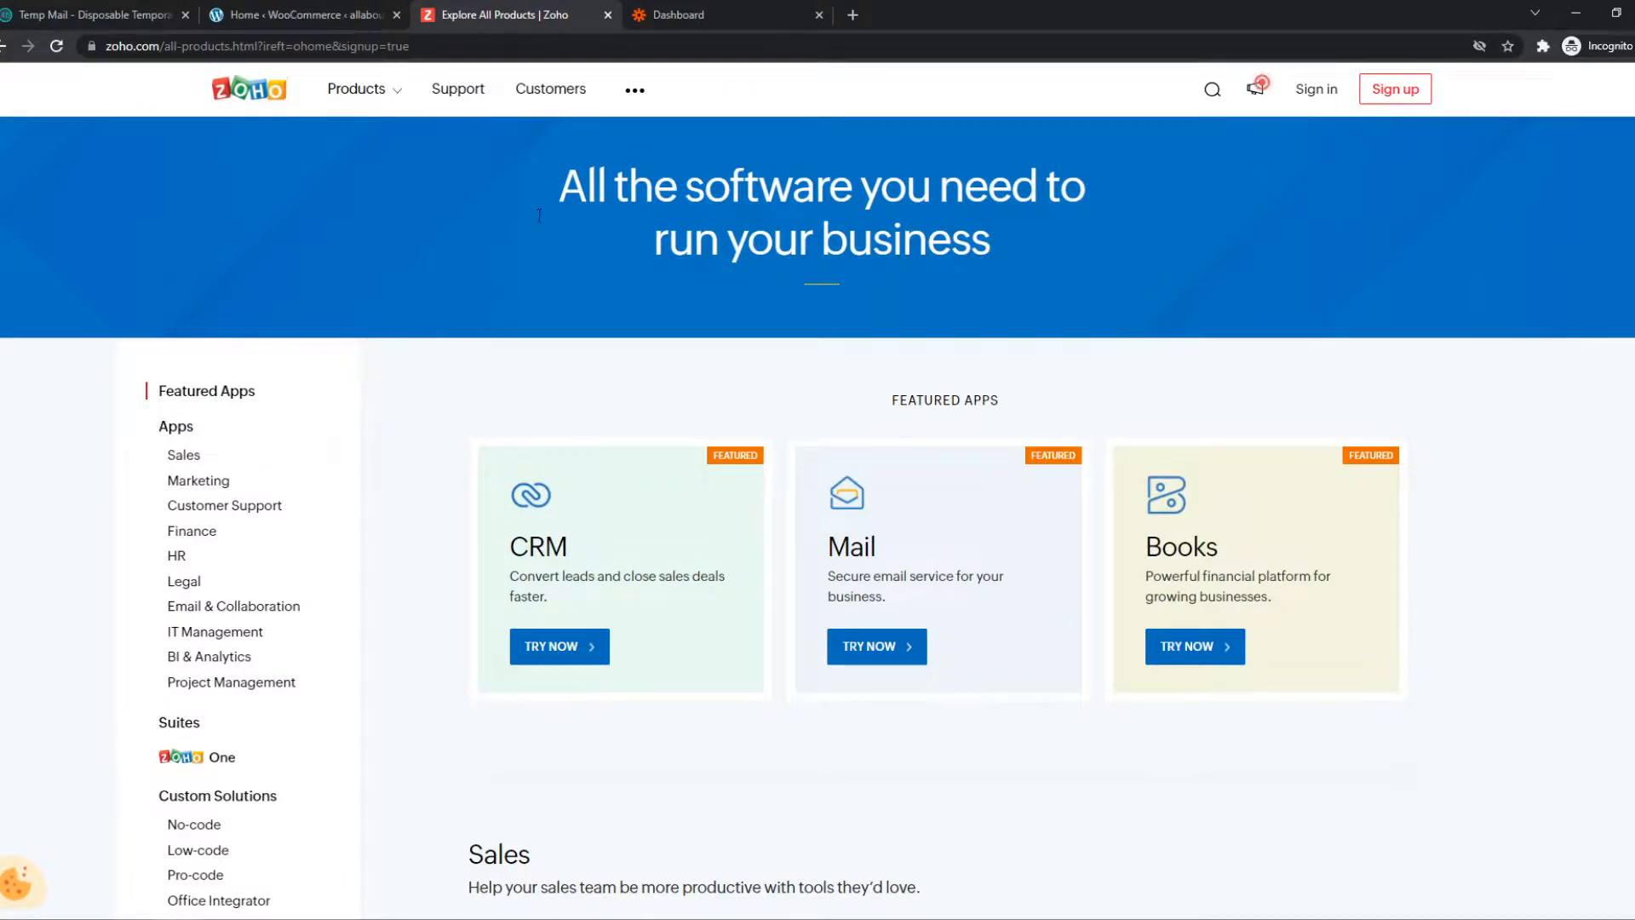
{"action": "left_click", "coordinate": [302, 14]}
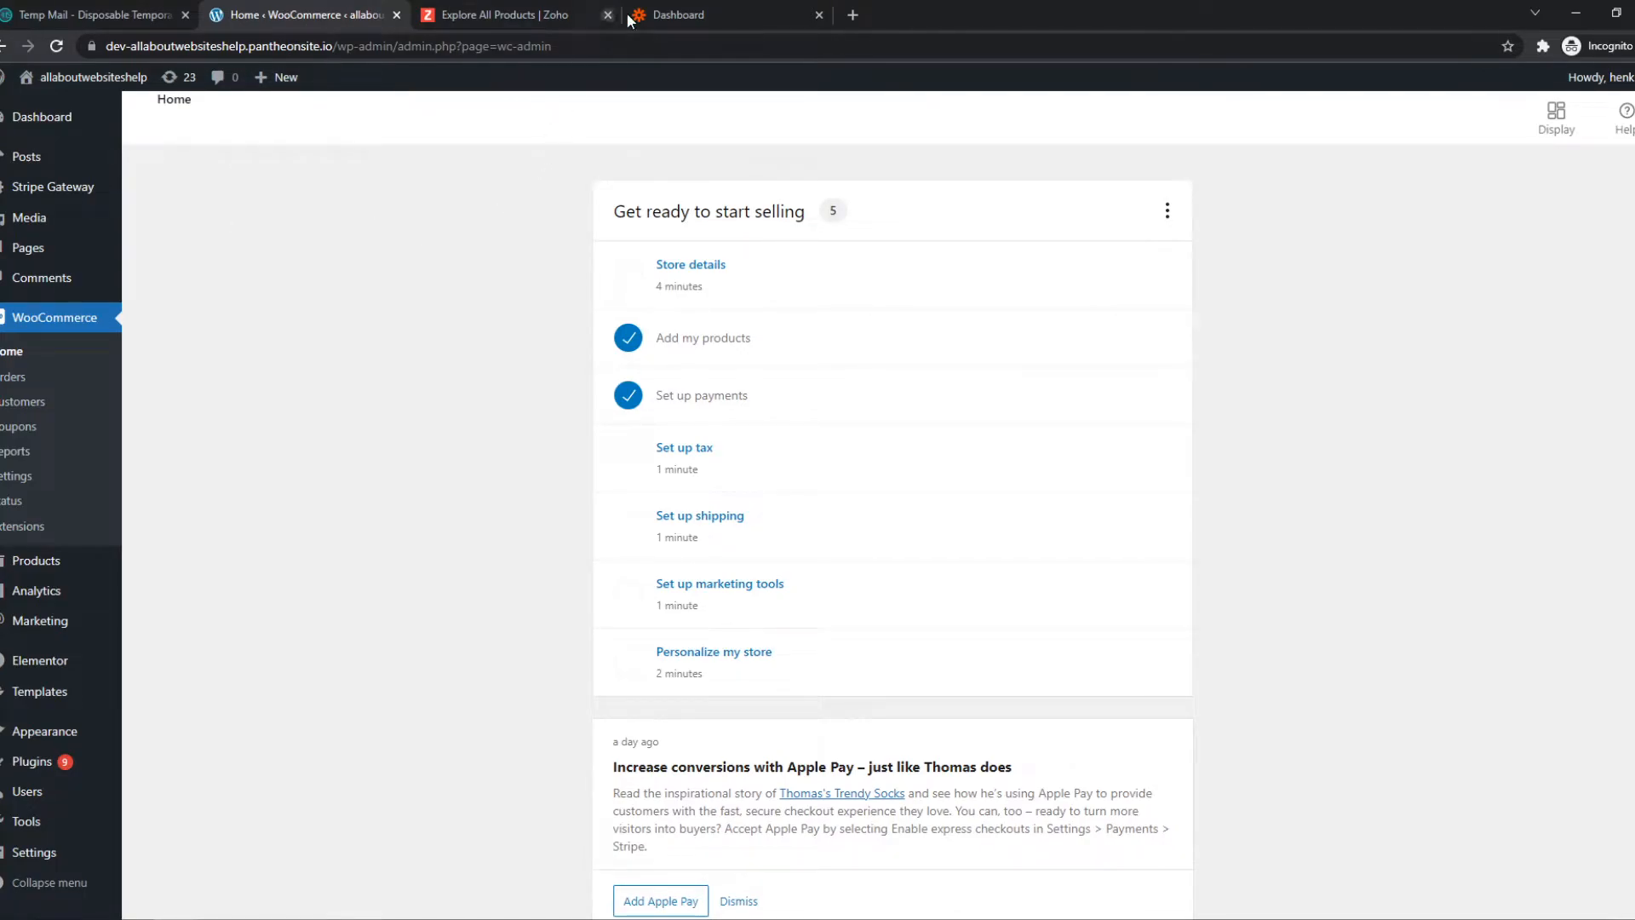
{"action": "left_click", "coordinate": [720, 15]}
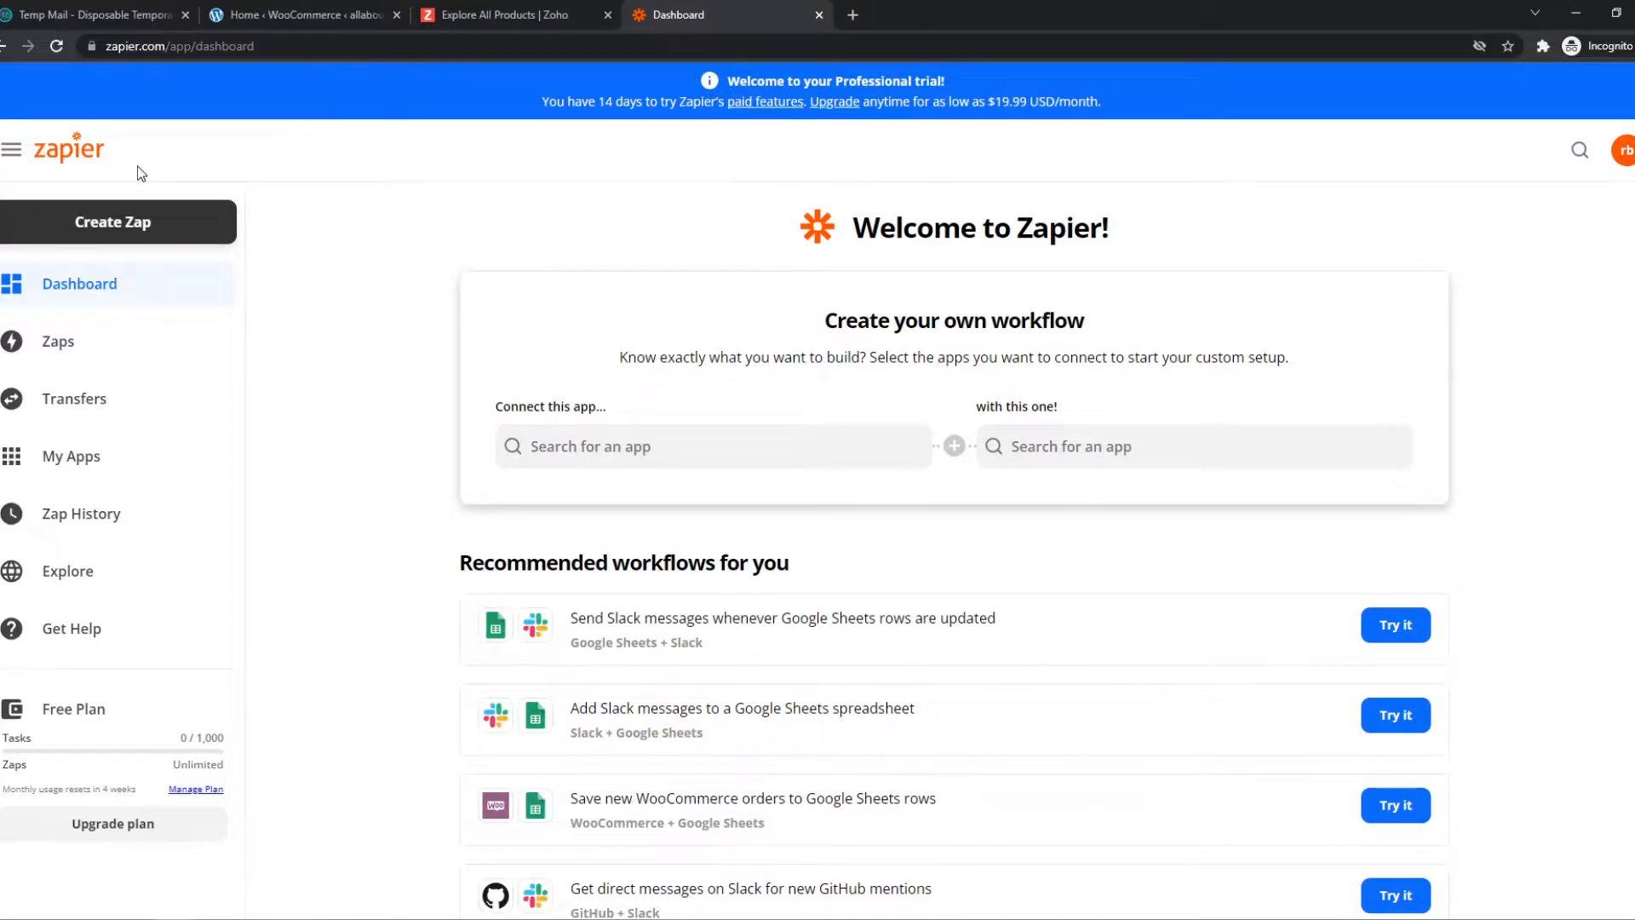
Create a new zap from the Zapier dashboard sidebar.
{"action": "left_click", "coordinate": [112, 223]}
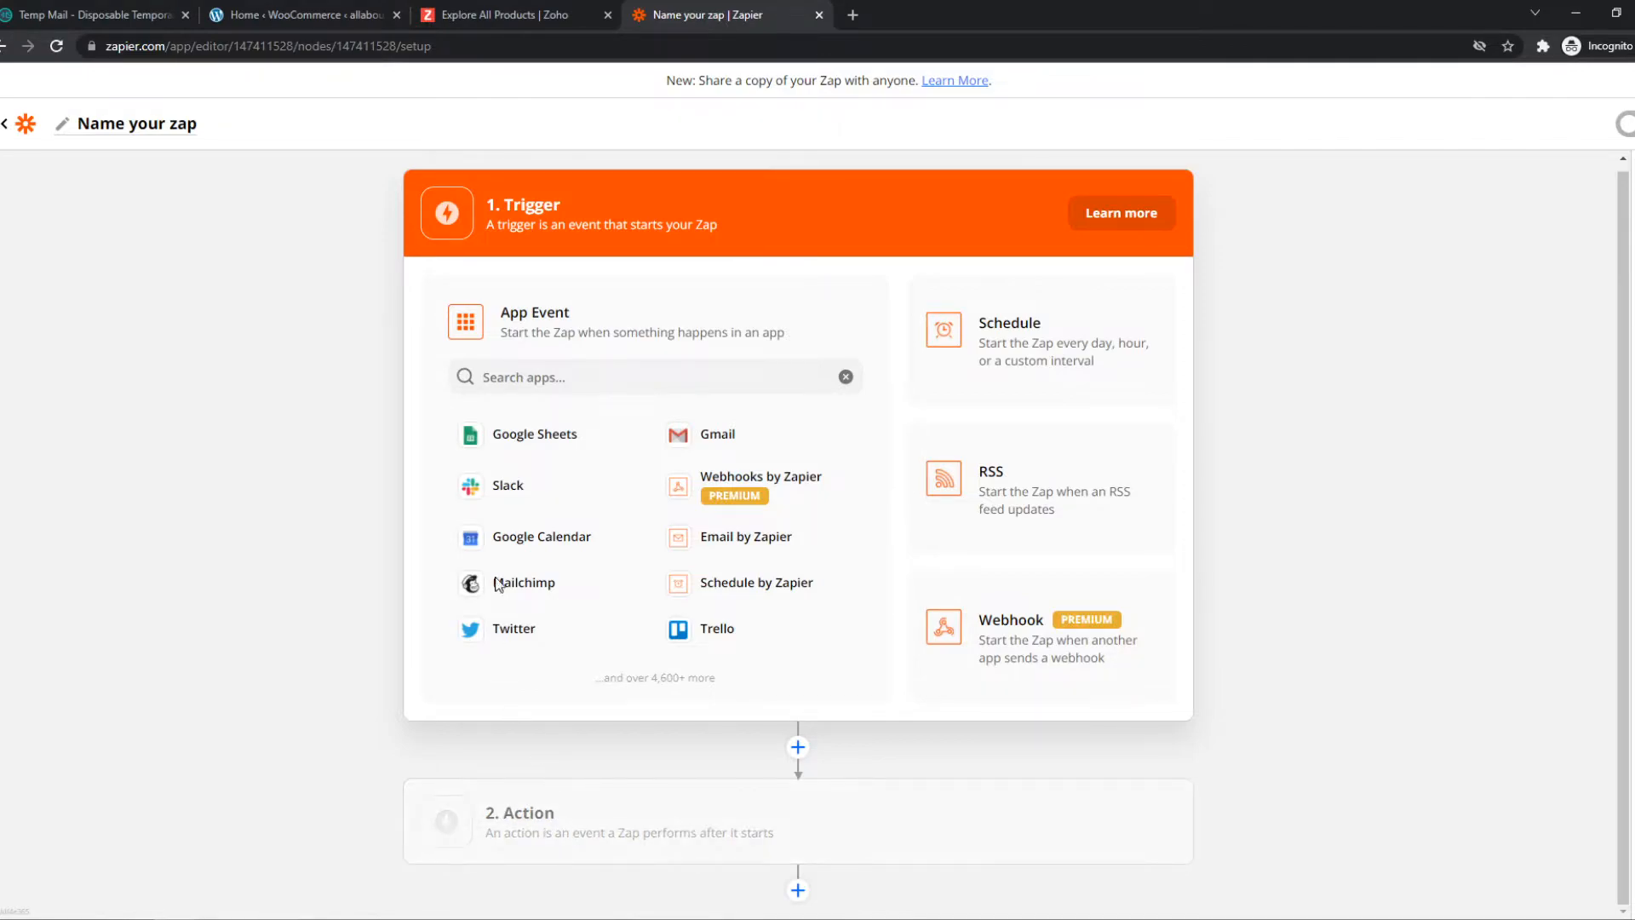
Set the trigger to WooCommerce with the Order event and continue to the action step.
{"action": "type", "text": "wooc"}
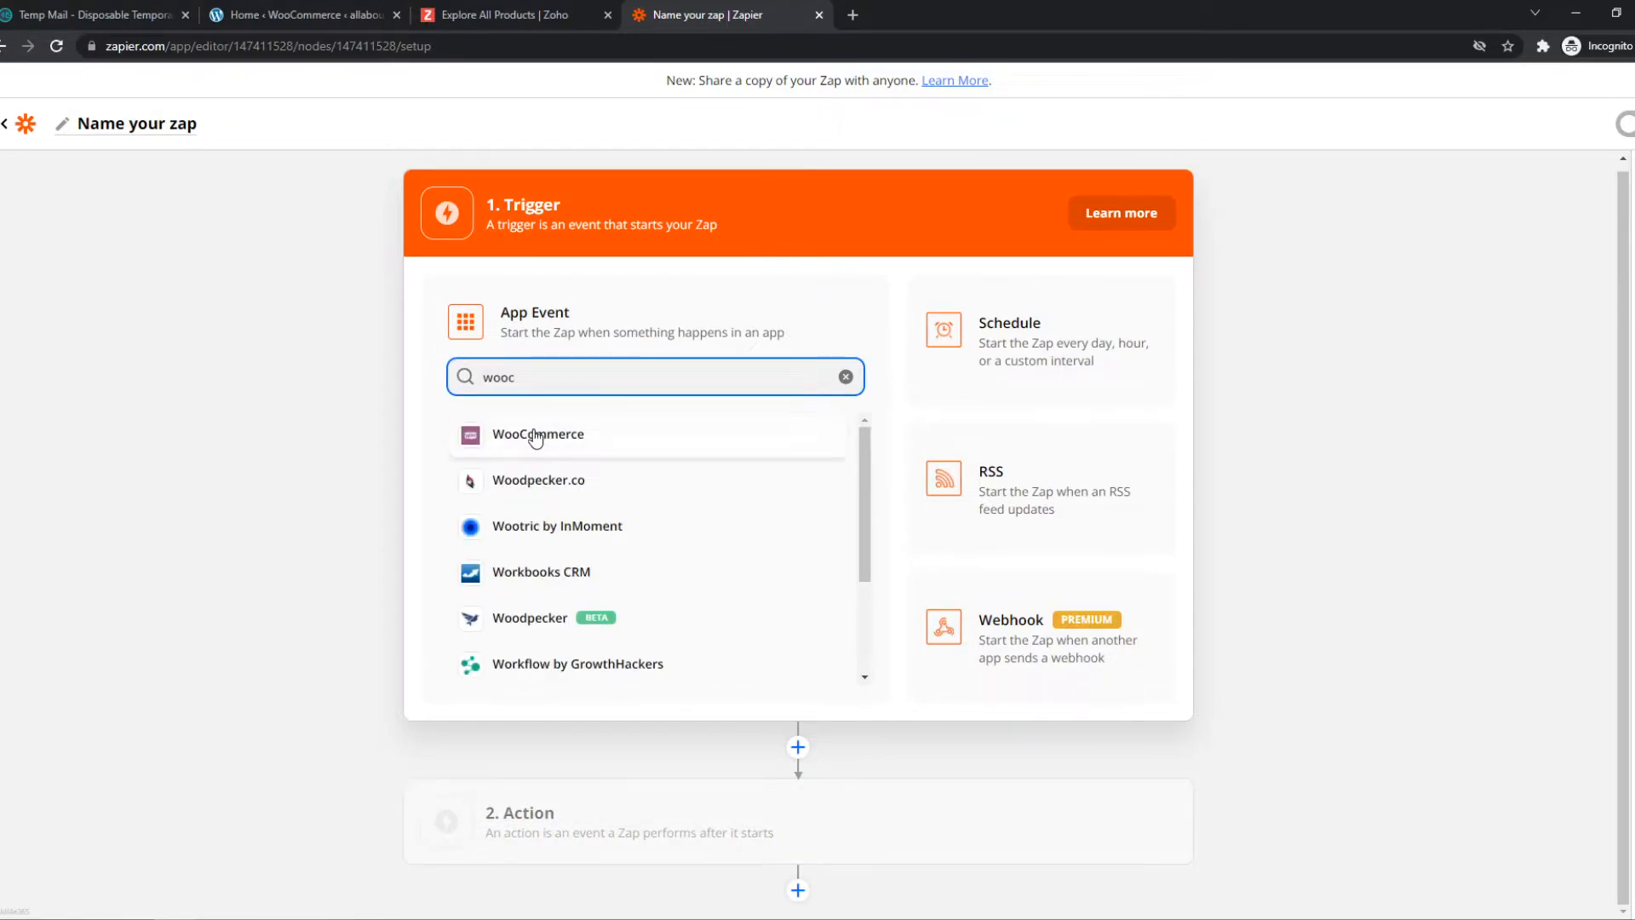
{"action": "left_click", "coordinate": [538, 434]}
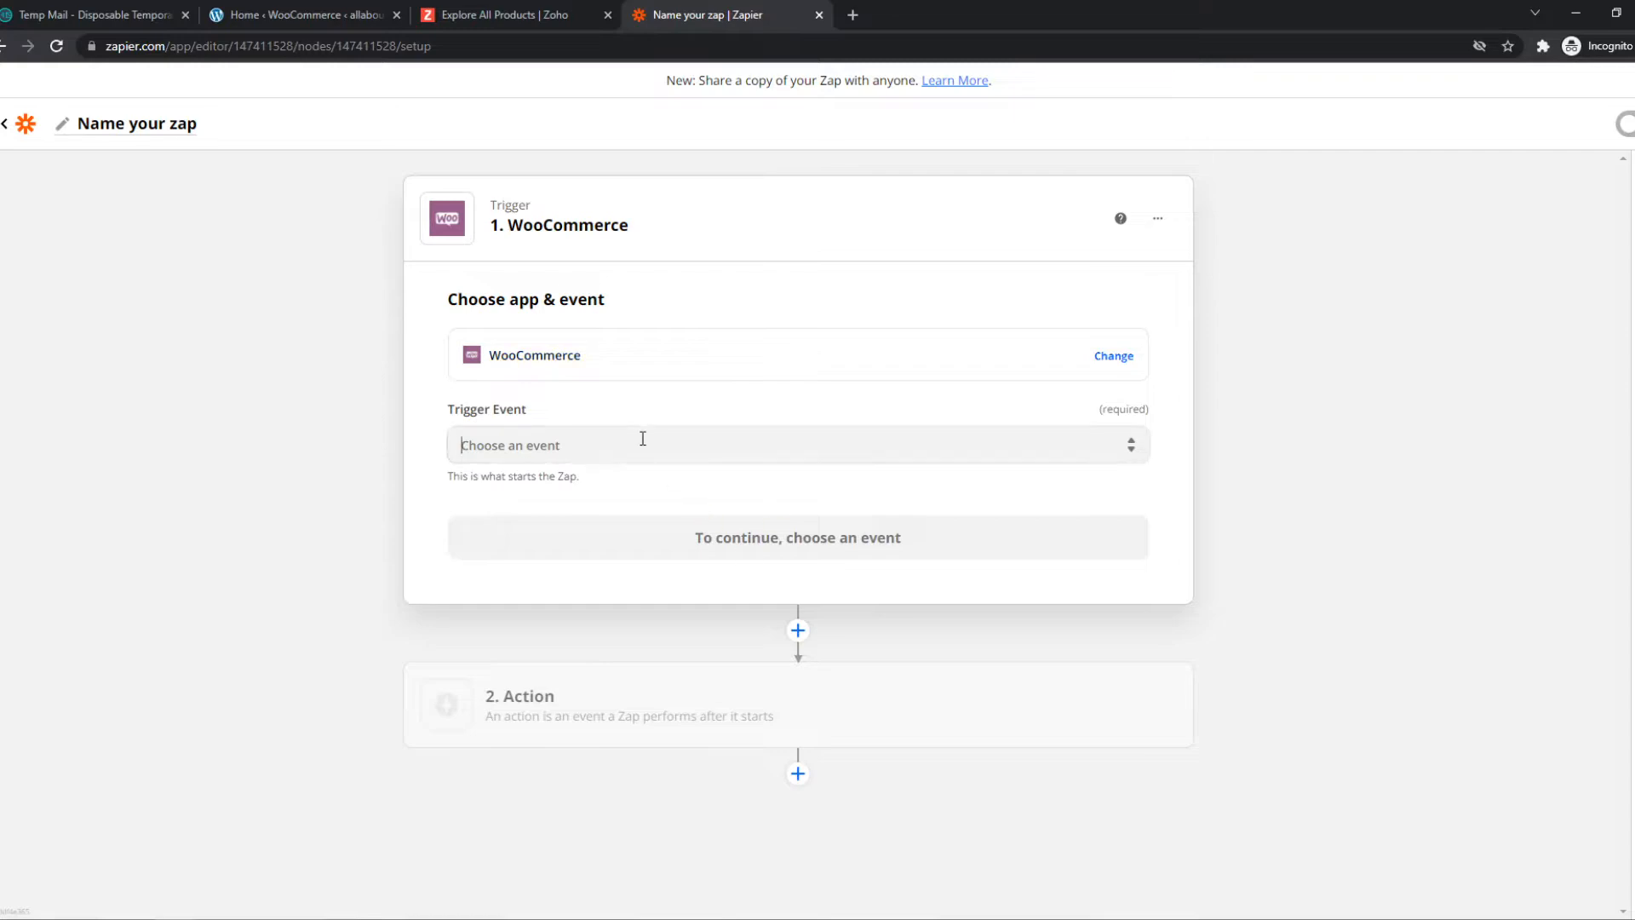
{"action": "left_click", "coordinate": [798, 445]}
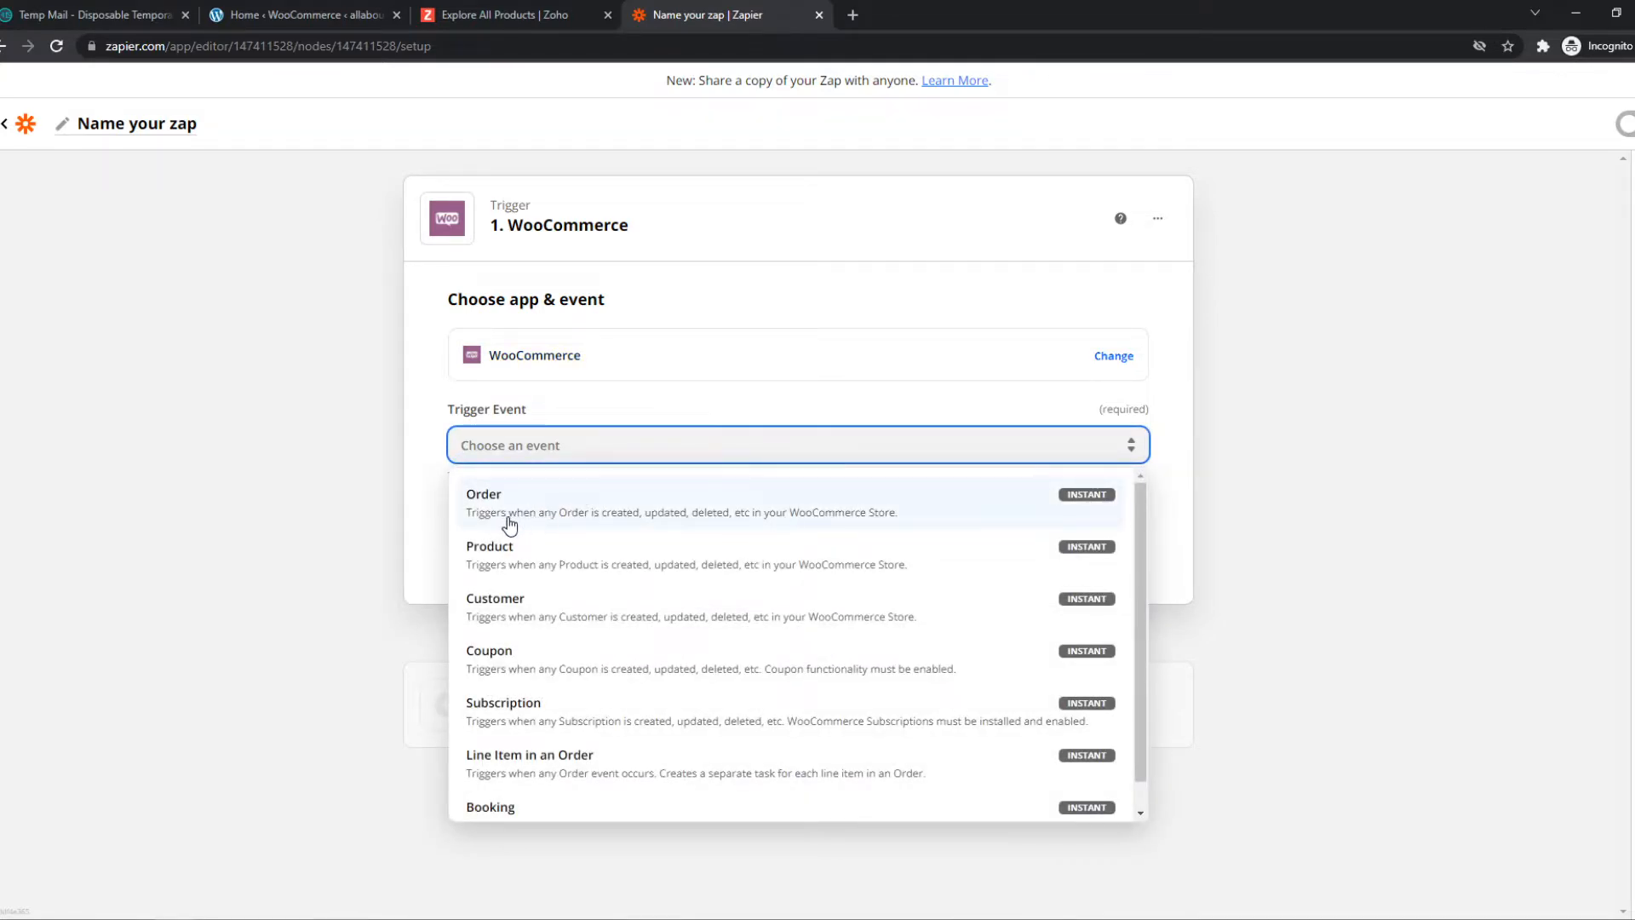
{"action": "mouse_move", "coordinate": [732, 530]}
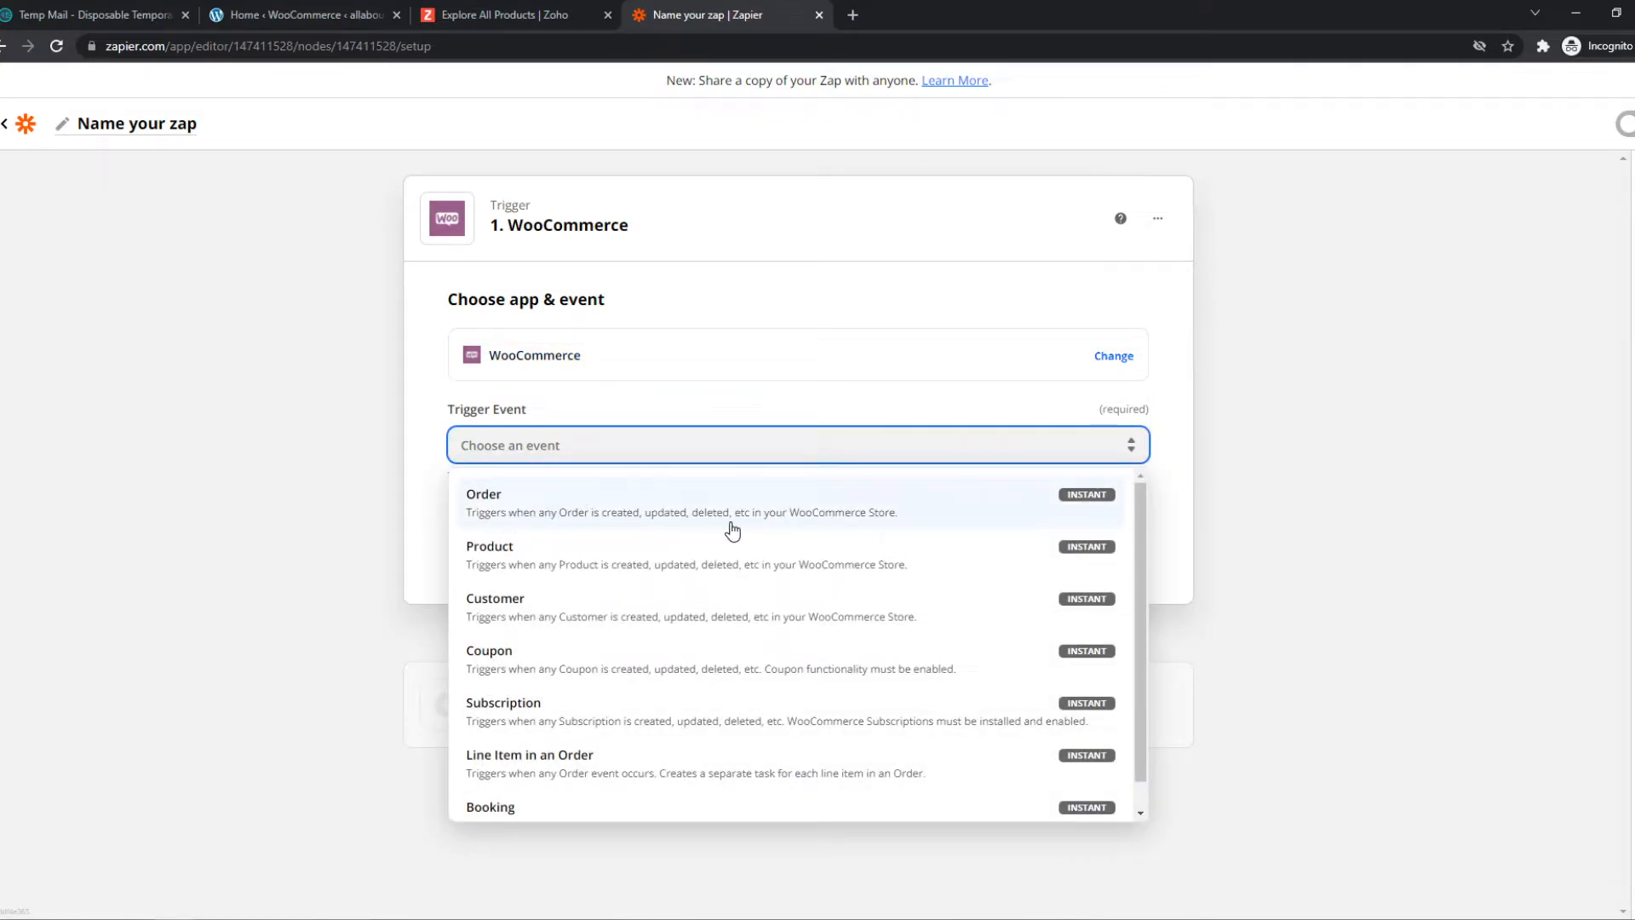
{"action": "mouse_move", "coordinate": [588, 529]}
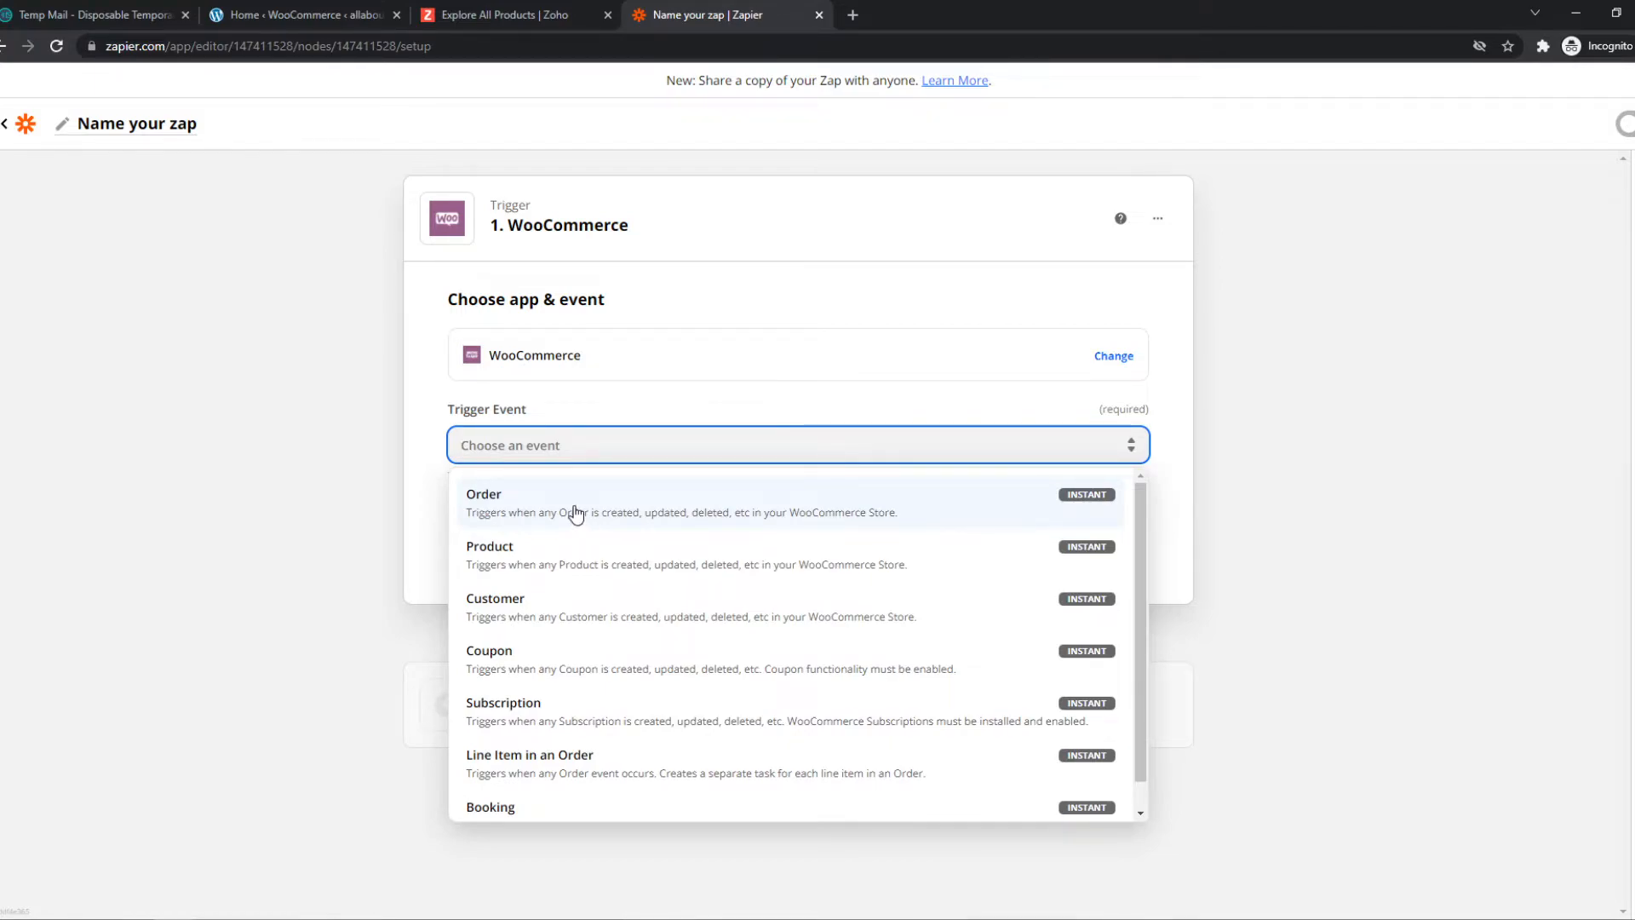
{"action": "left_click", "coordinate": [483, 501]}
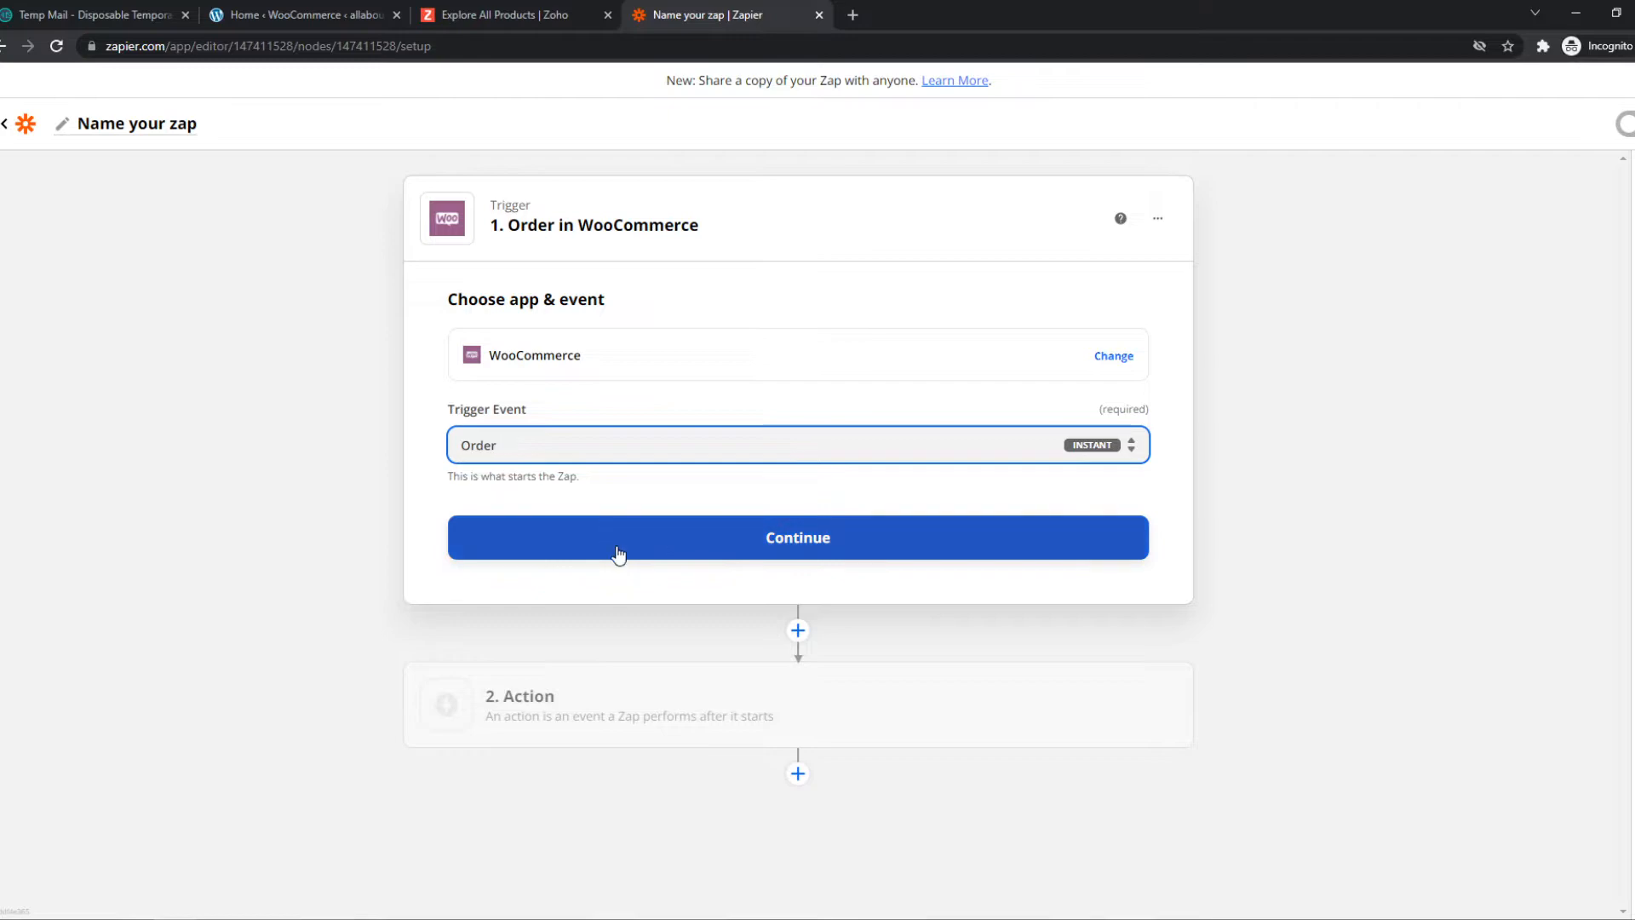
{"action": "mouse_move", "coordinate": [576, 558]}
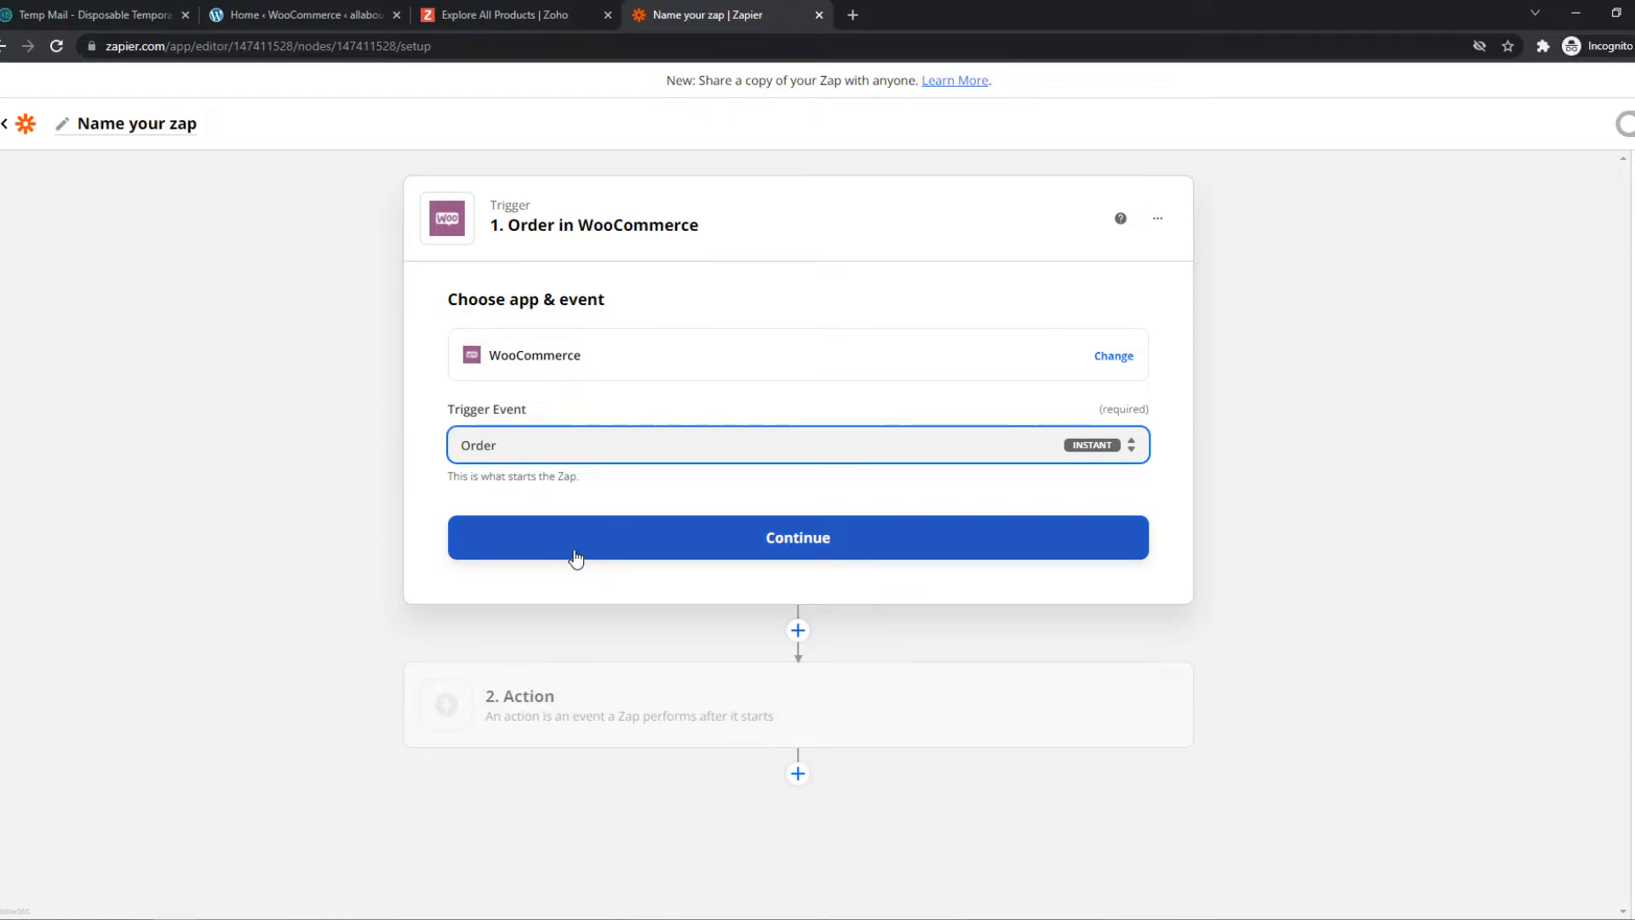
{"action": "mouse_move", "coordinate": [633, 548]}
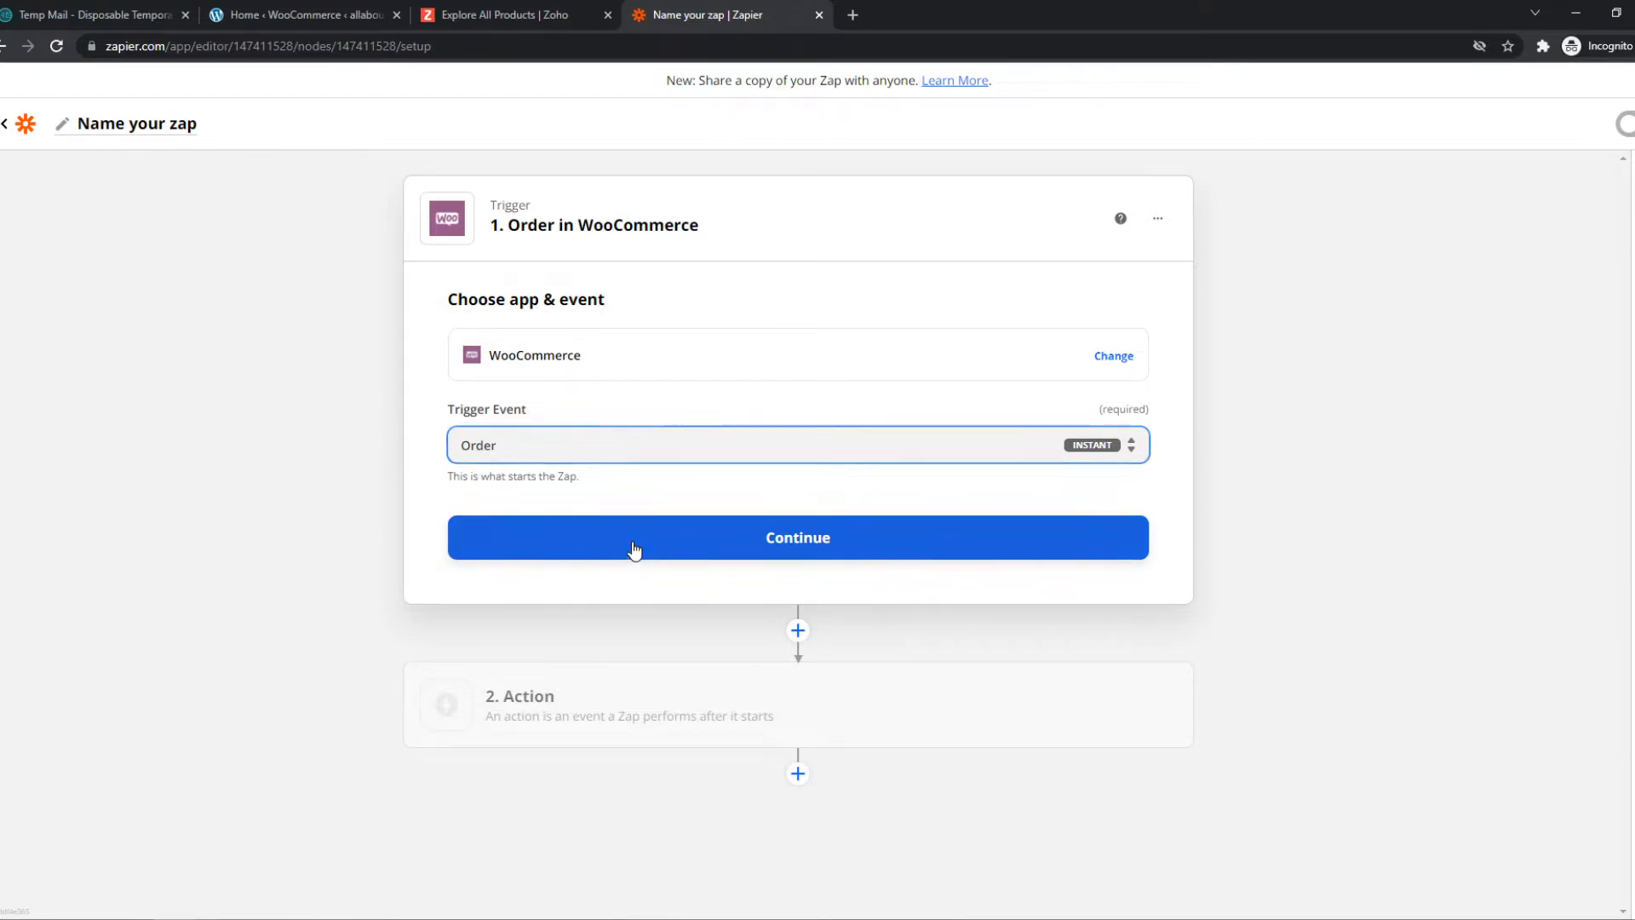
{"action": "left_click", "coordinate": [797, 537]}
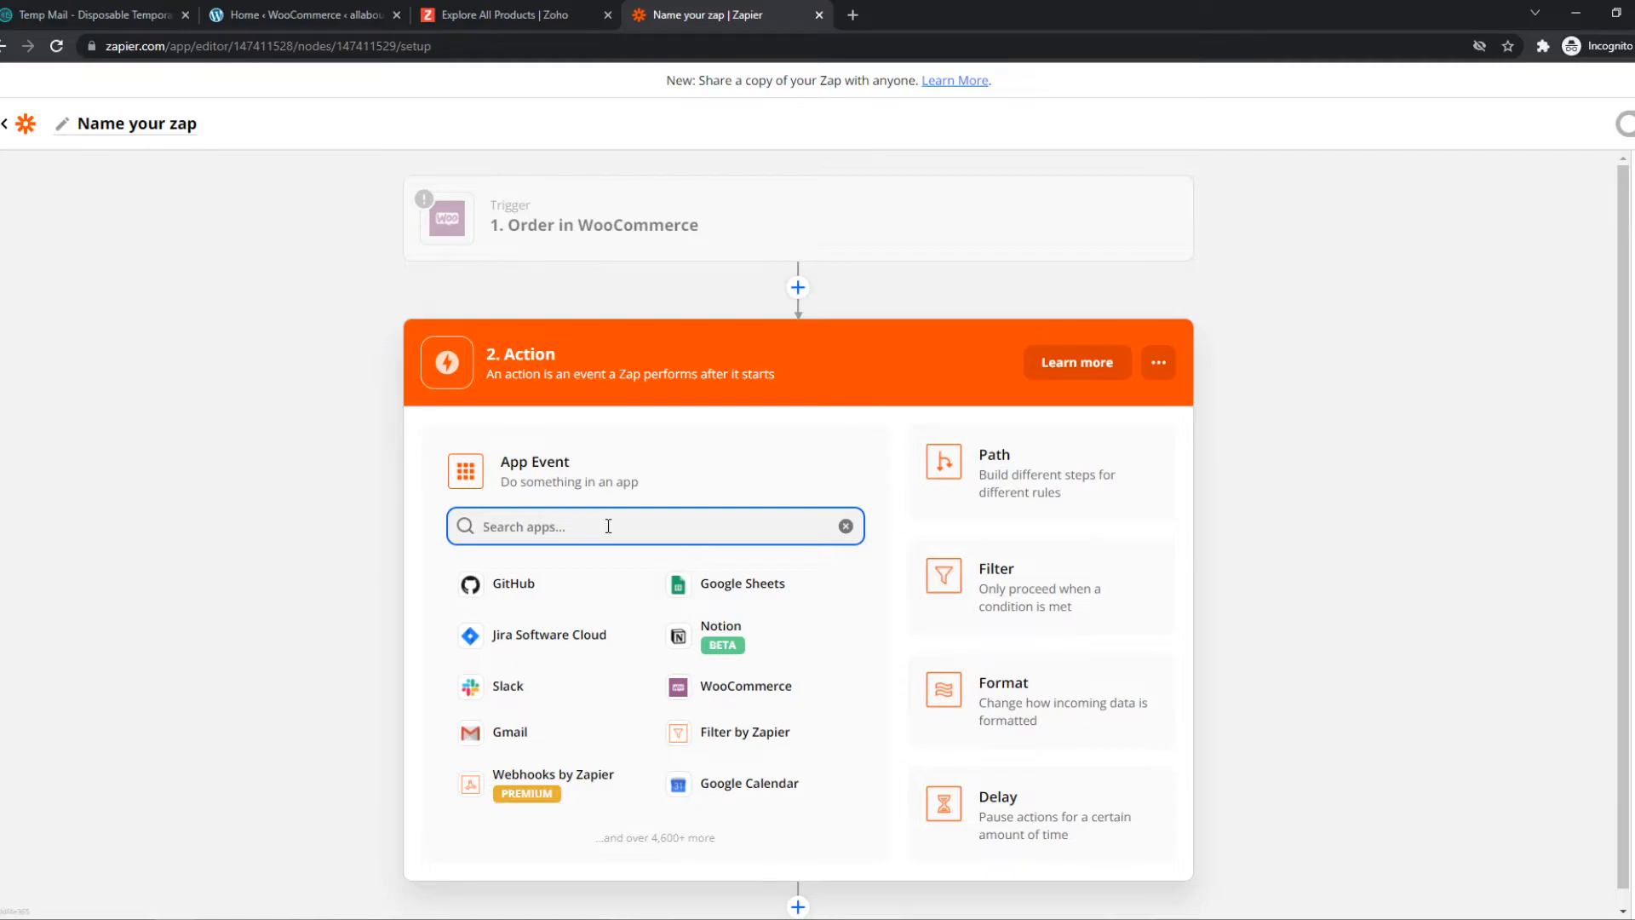
Choose Zoho CRM as the action app with the Add Attachment event.
{"action": "type", "text": "zoh"}
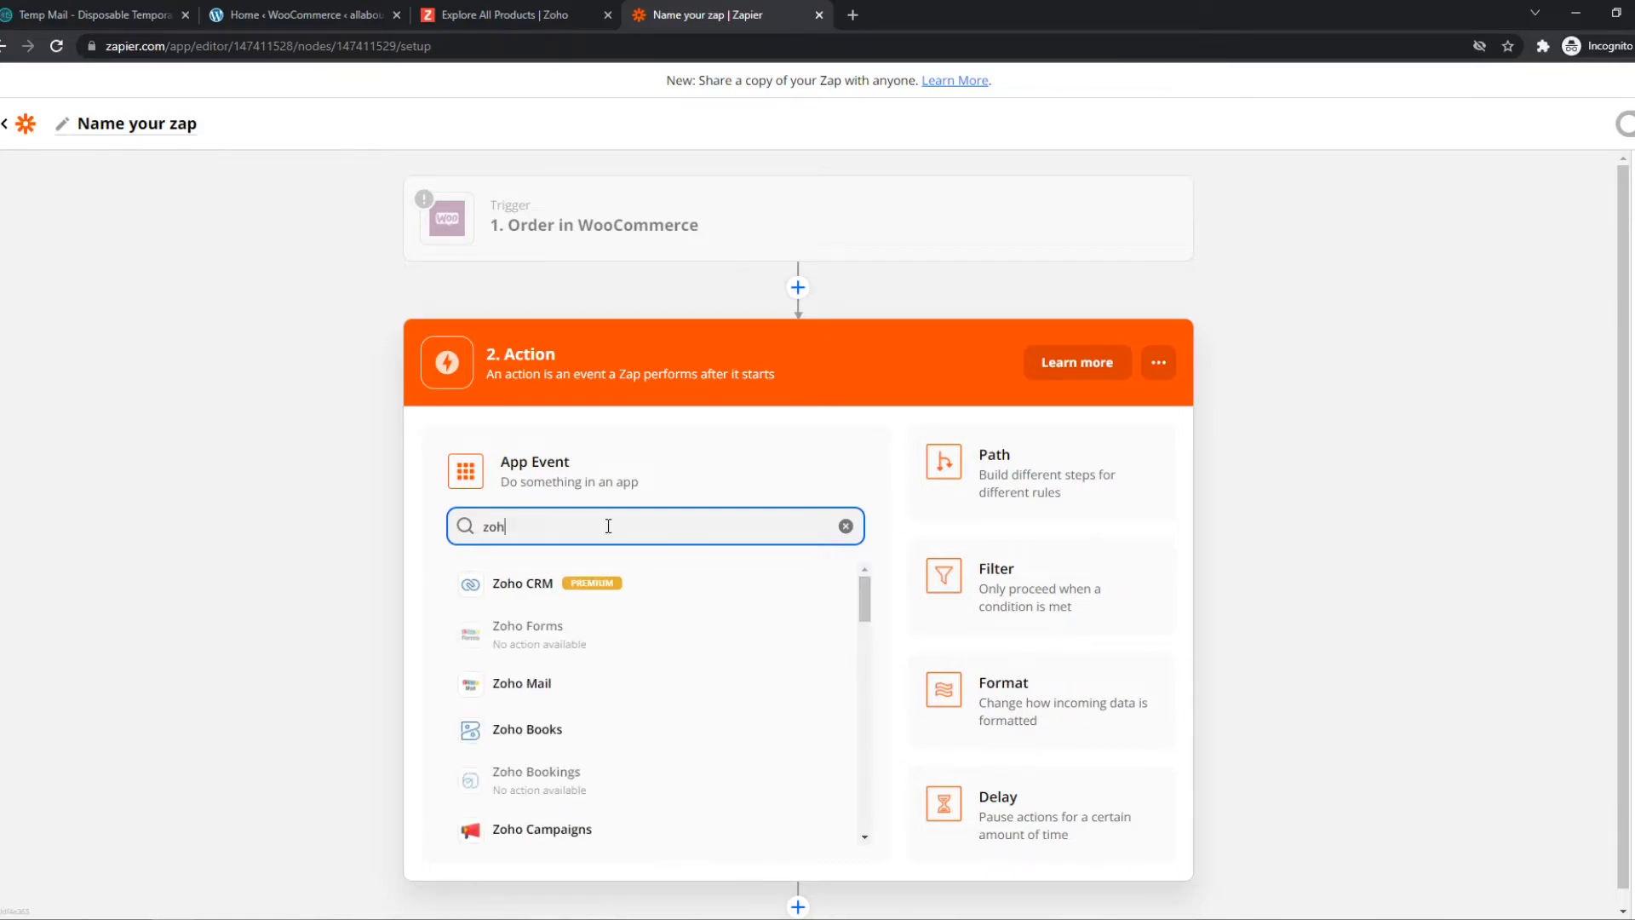
{"action": "type", "text": "o"}
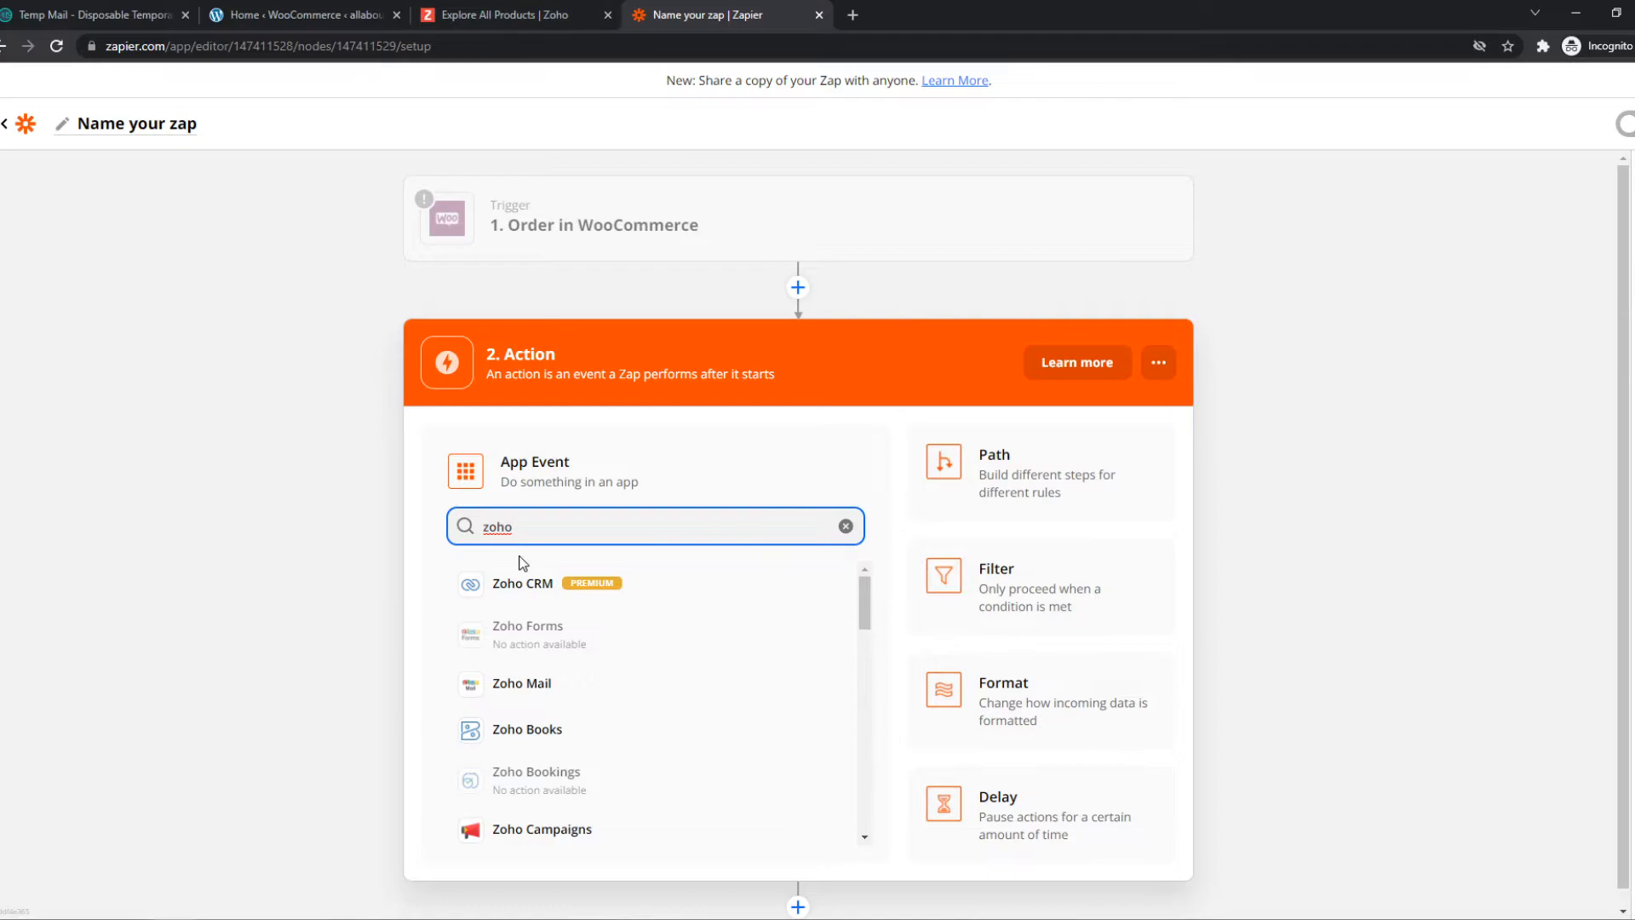
{"action": "left_click", "coordinate": [521, 583]}
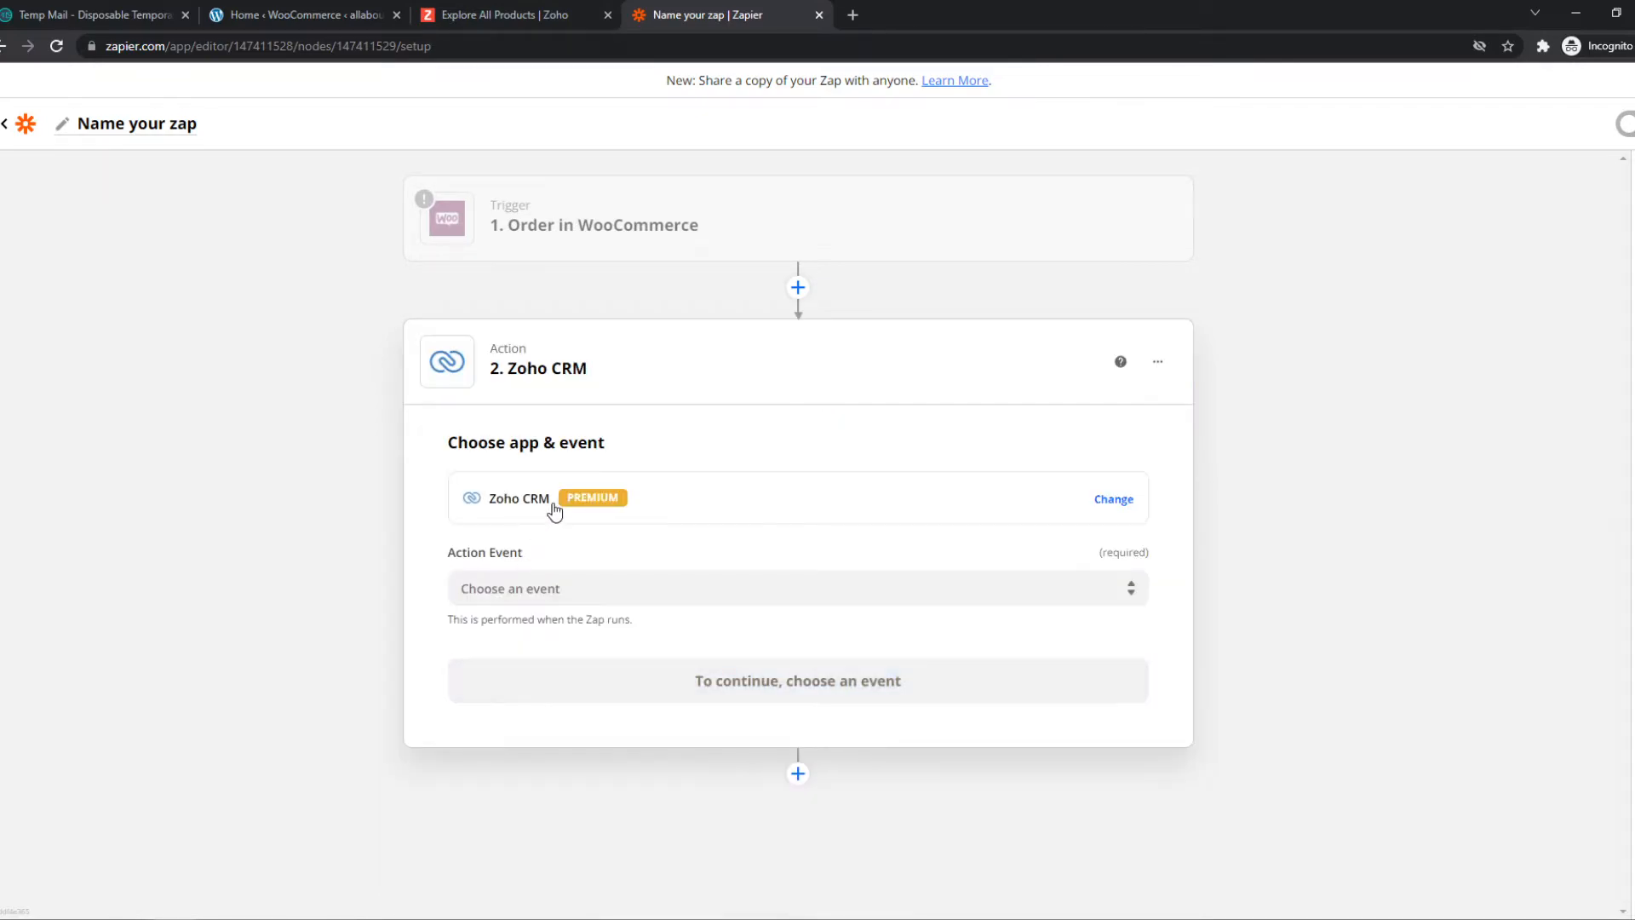
{"action": "left_click", "coordinate": [797, 588]}
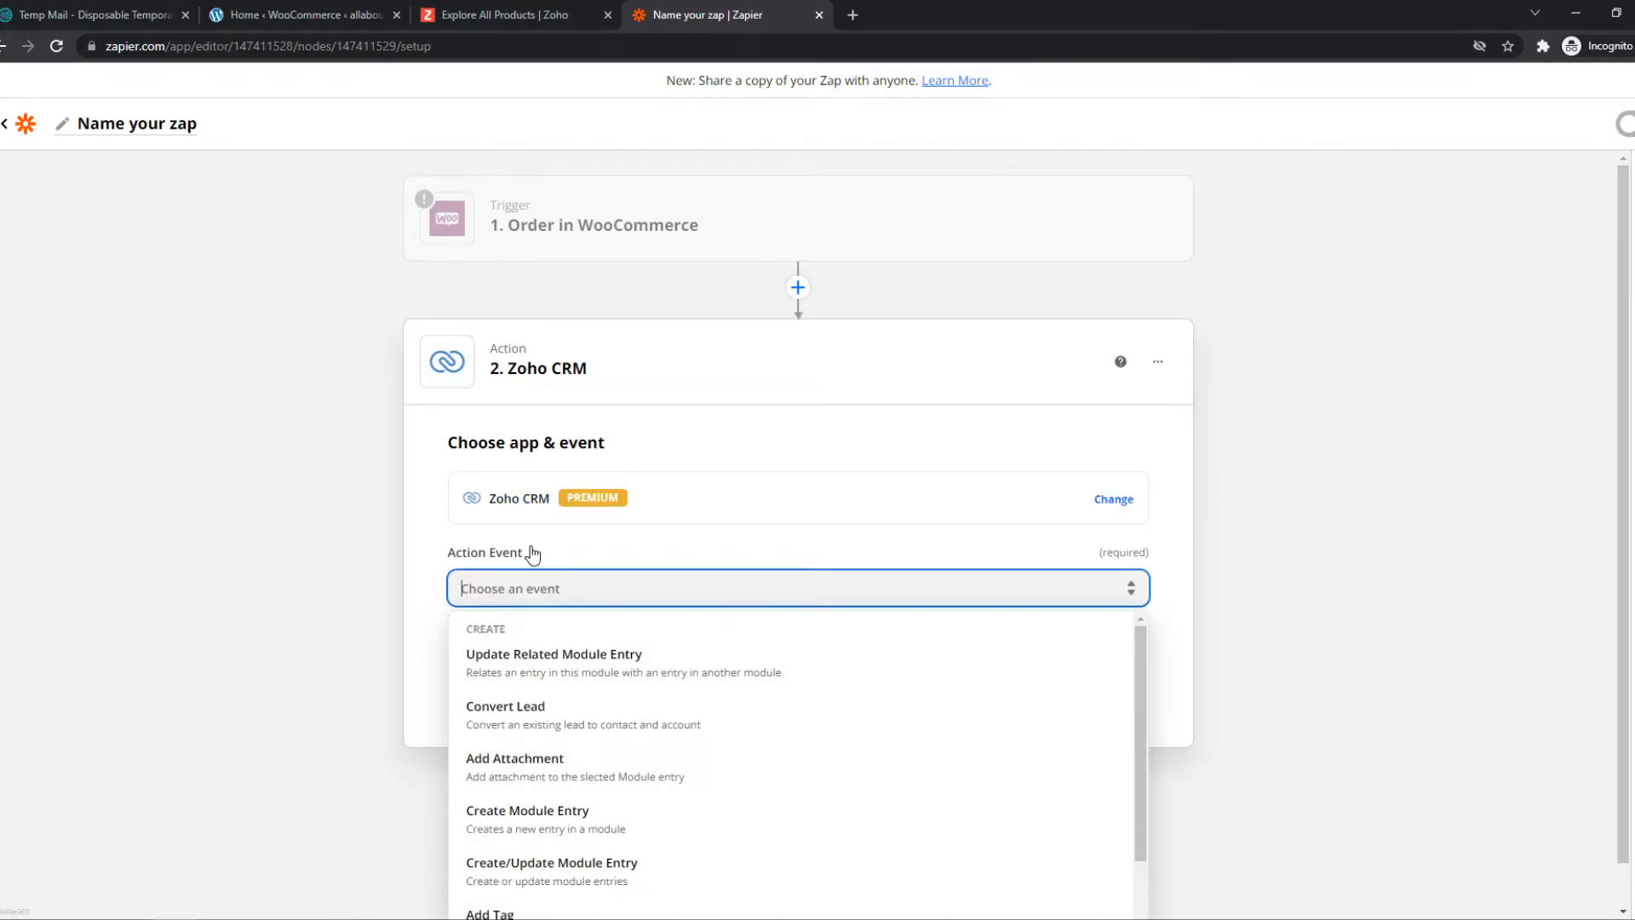
{"action": "scroll", "scroll_direction": "down", "scroll_amount": 3}
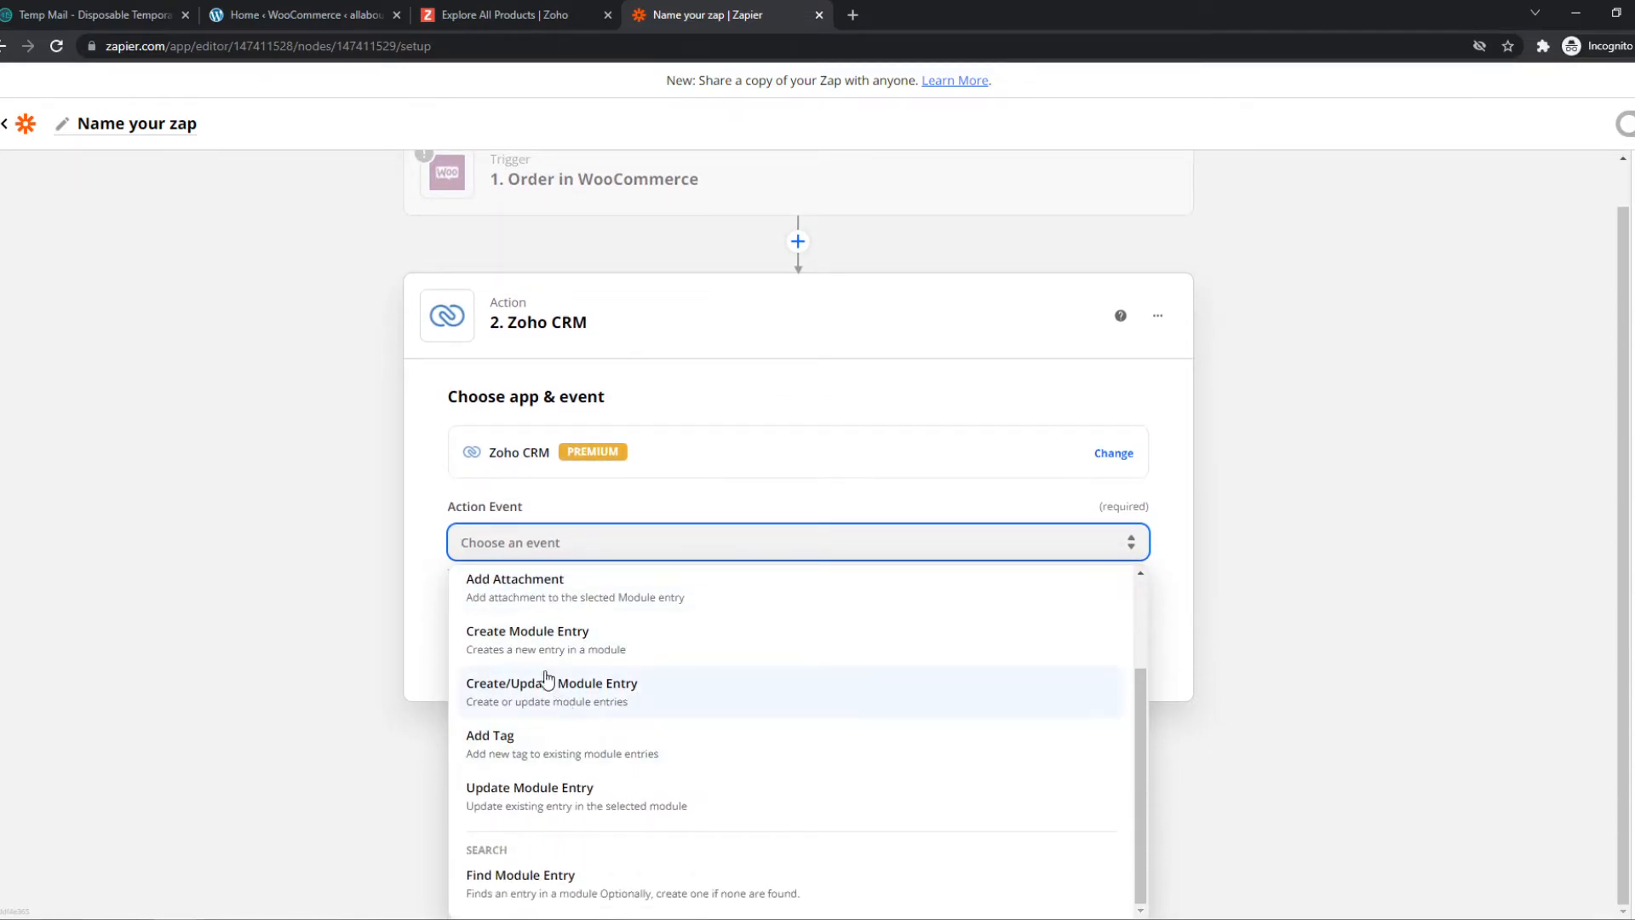
{"action": "mouse_move", "coordinate": [518, 613]}
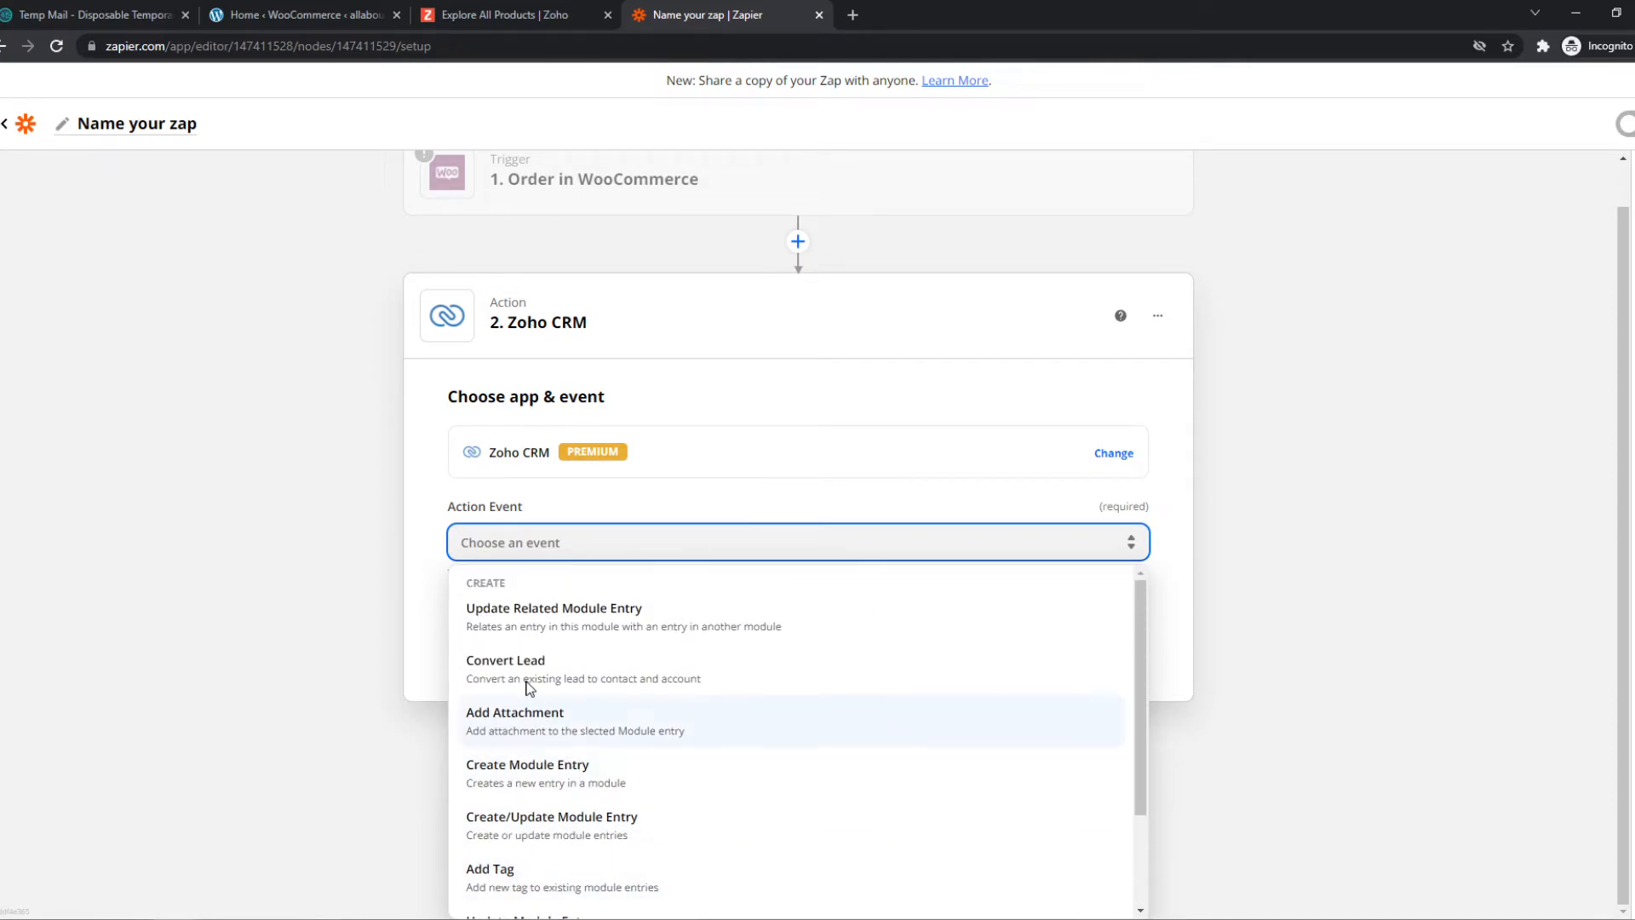
{"action": "left_click", "coordinate": [516, 719]}
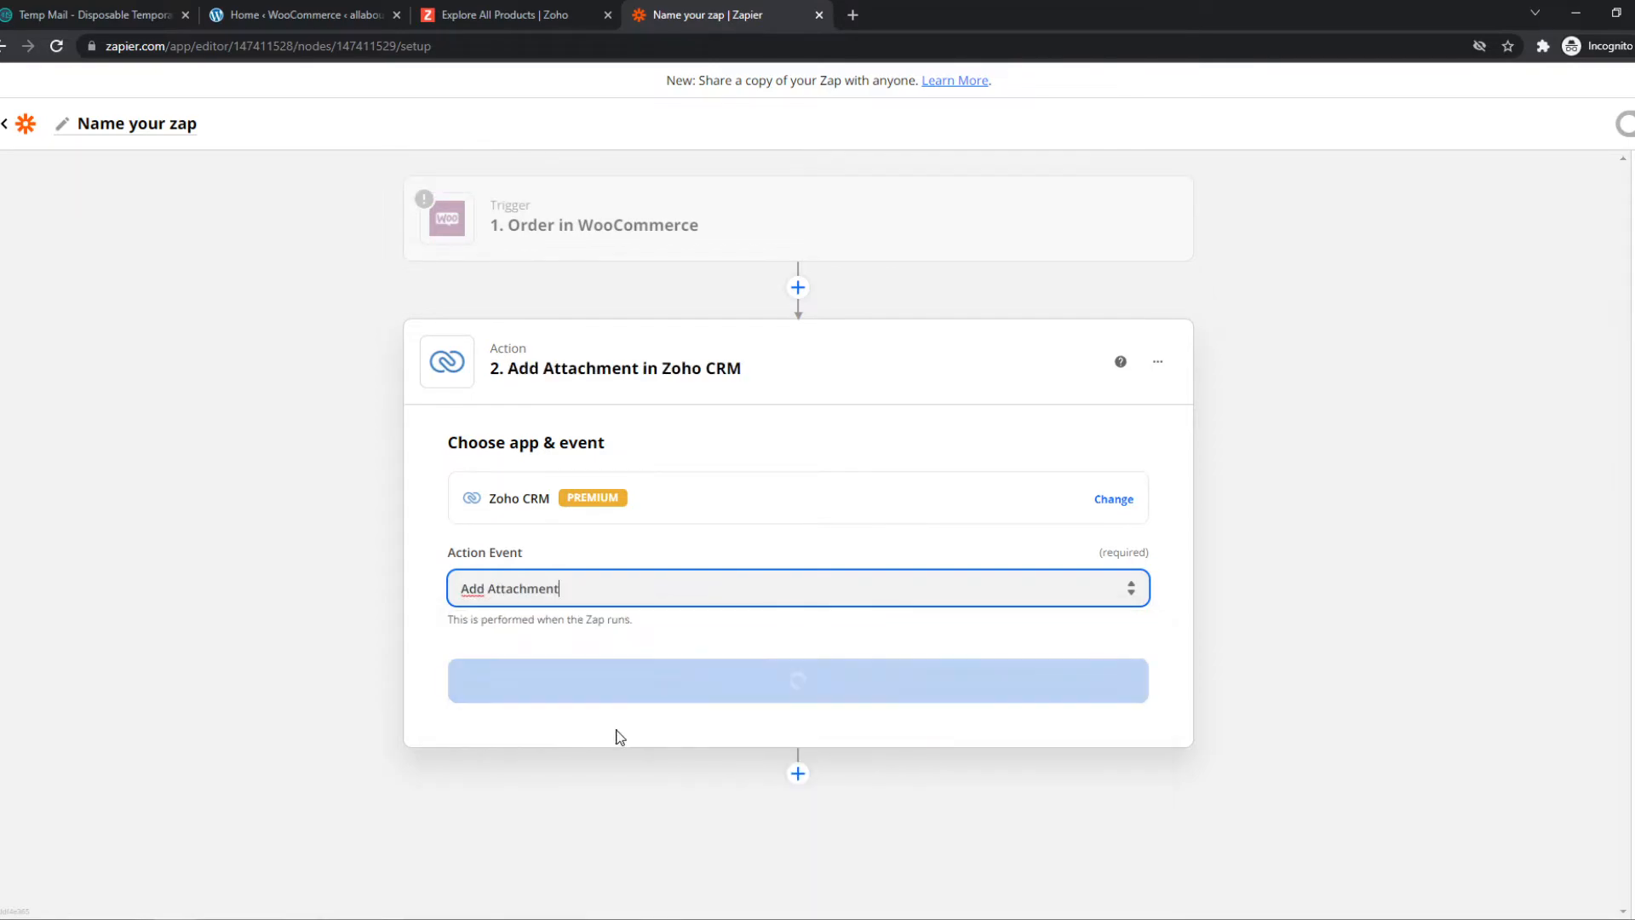
Confirm the event and start Zoho CRM sign-in on the zoho.com domain, then return to the editor.
{"action": "left_click", "coordinate": [797, 679]}
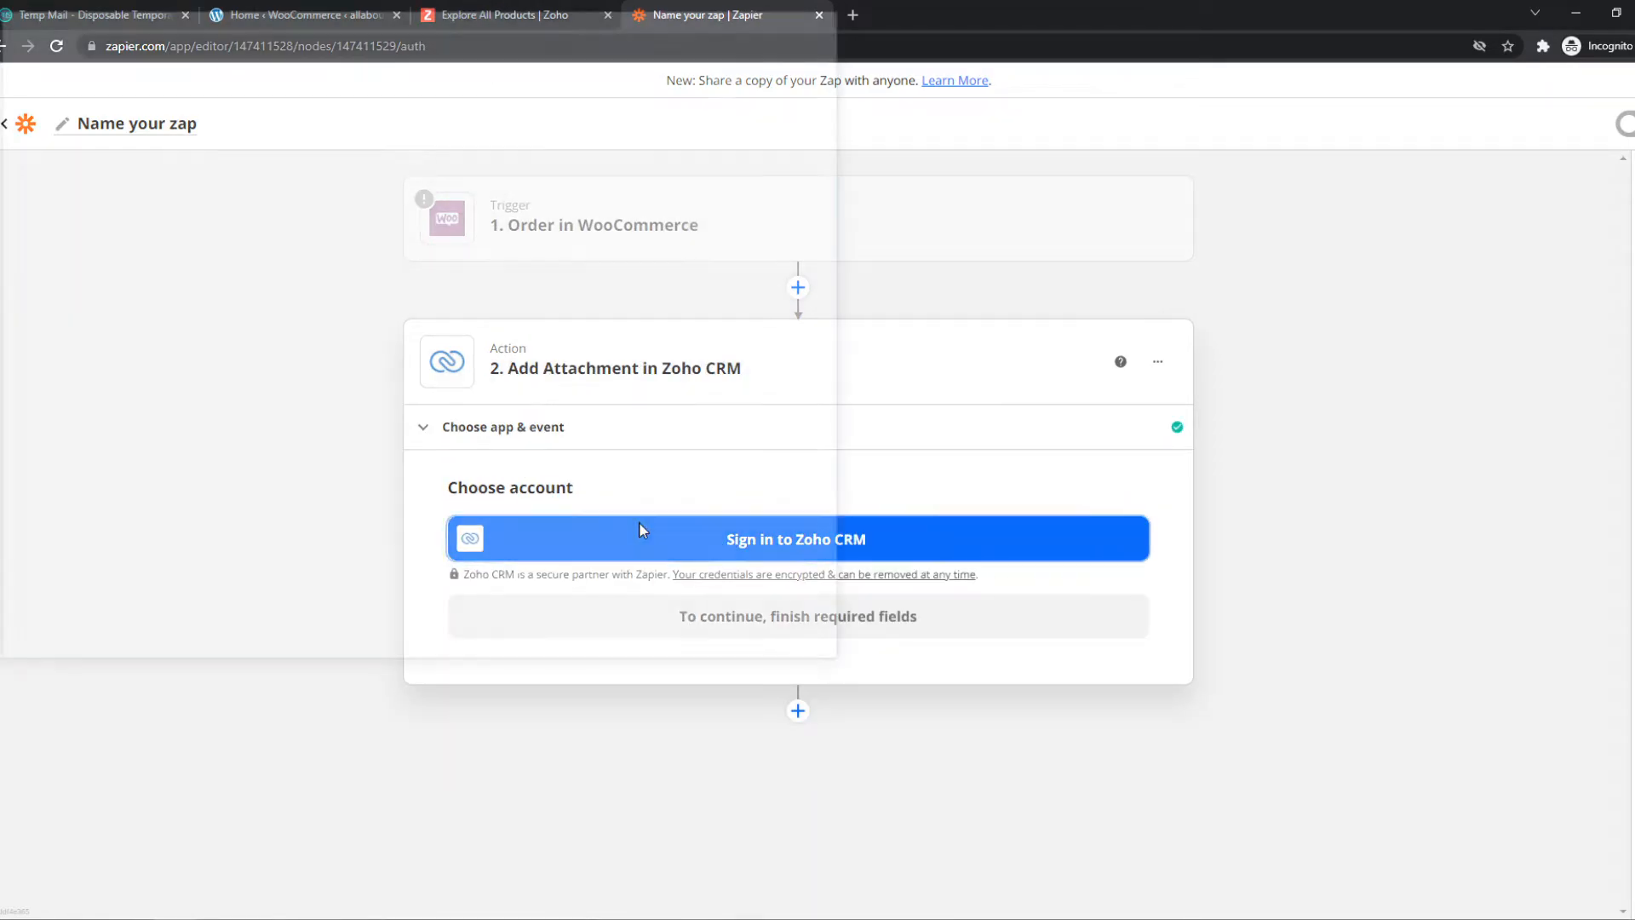
{"action": "left_click", "coordinate": [795, 539]}
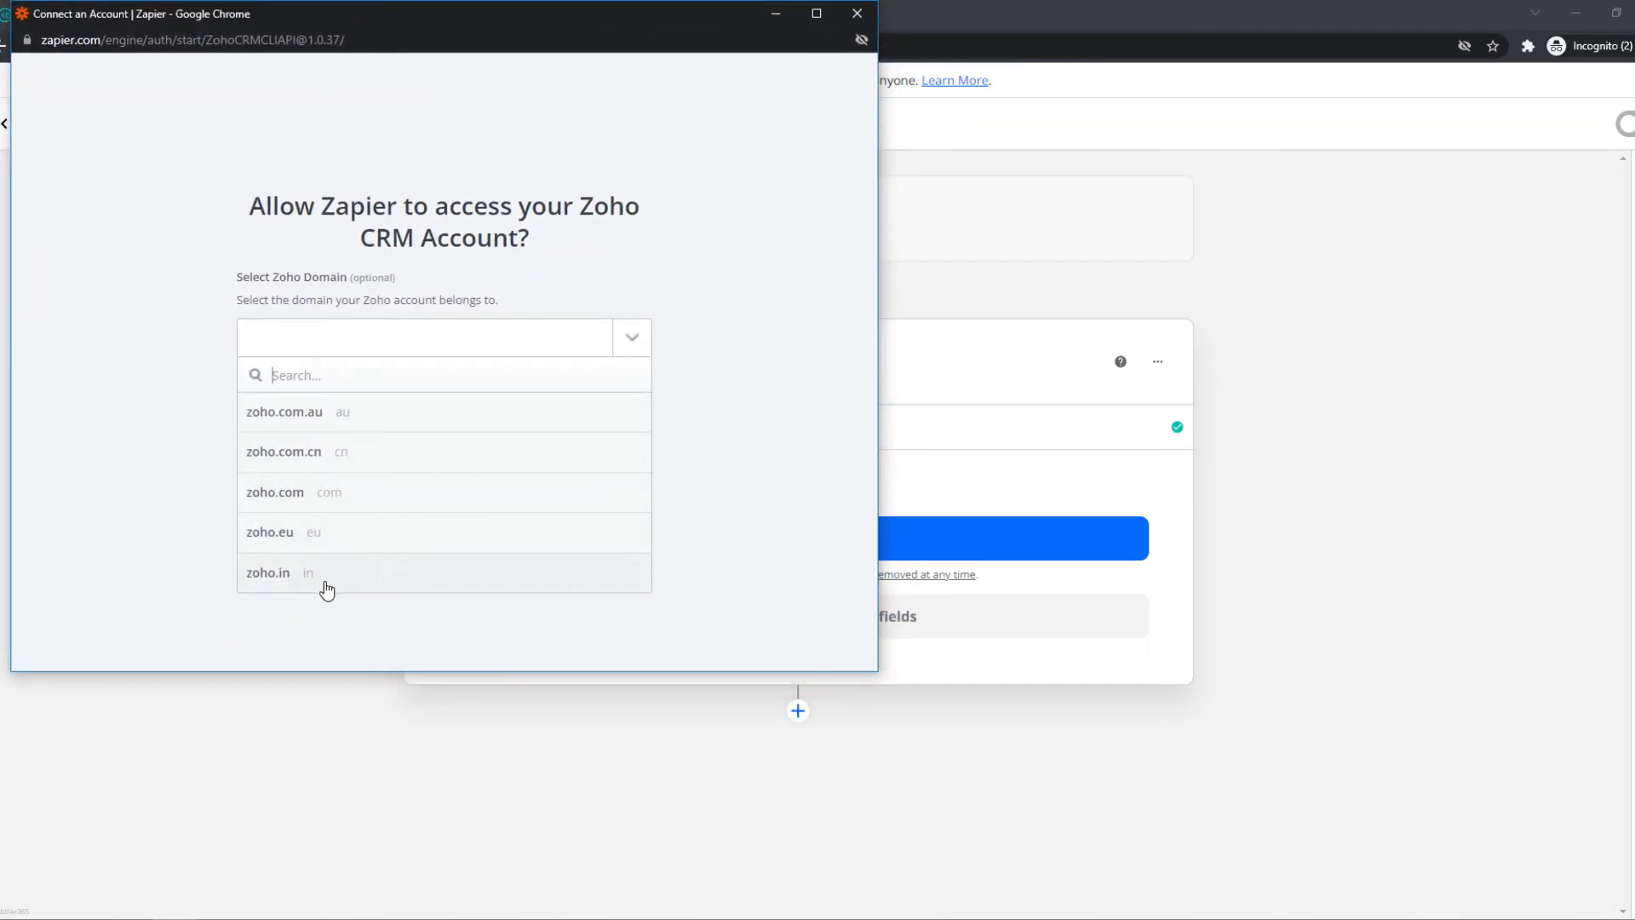
{"action": "left_click", "coordinate": [274, 491]}
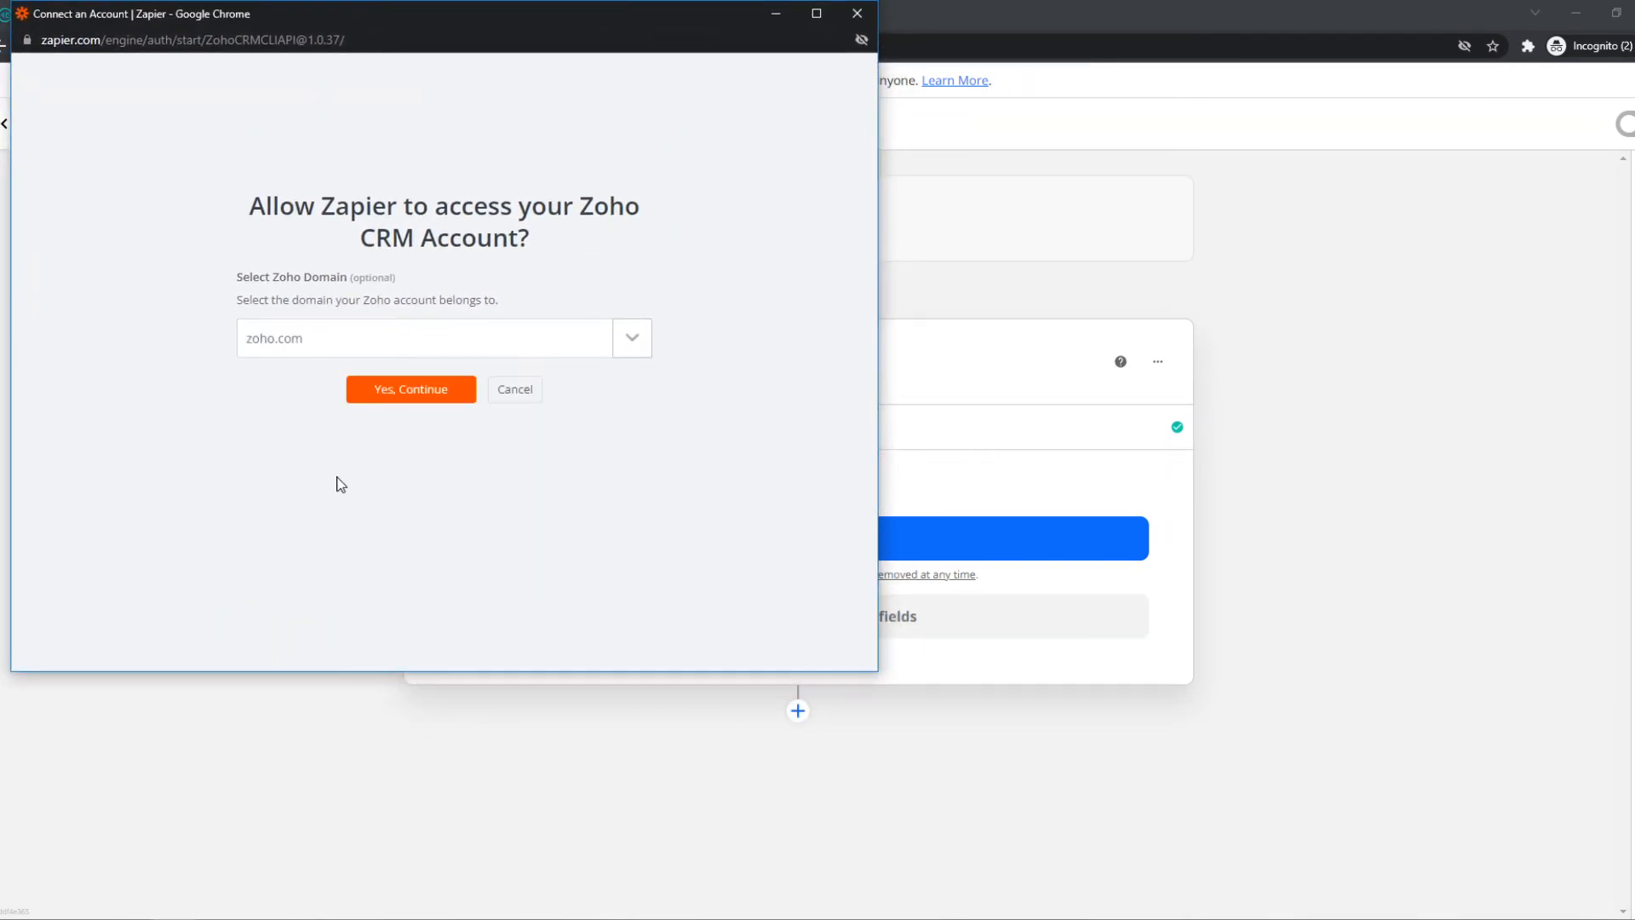
{"action": "left_click", "coordinate": [410, 389]}
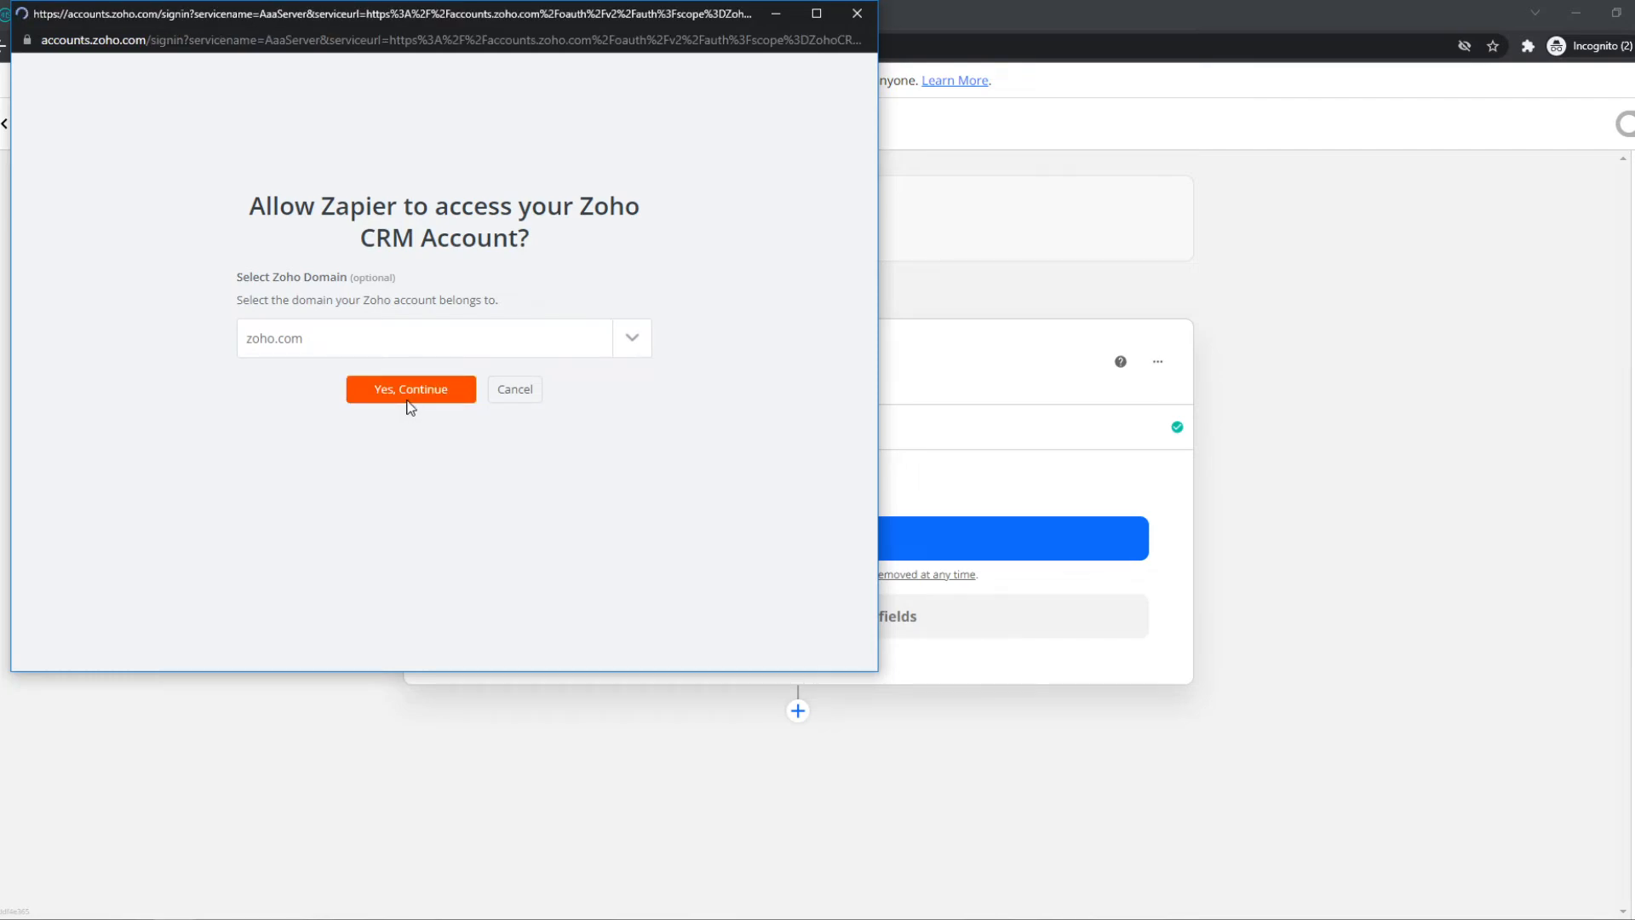
{"action": "left_click", "coordinate": [410, 389]}
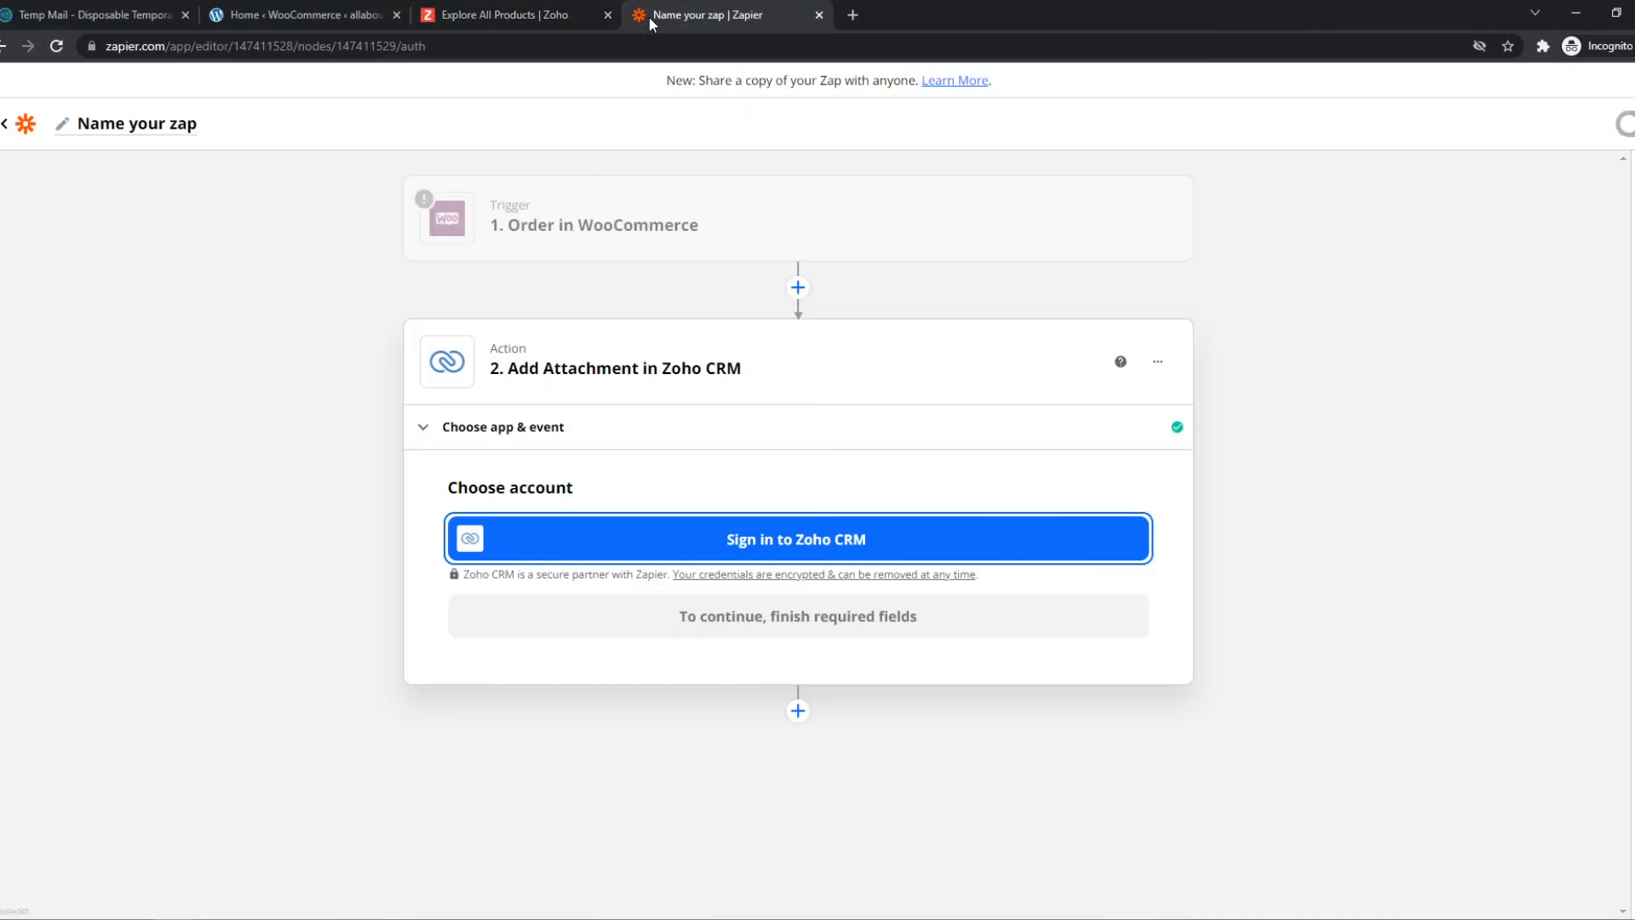
{"action": "mouse_move", "coordinate": [798, 711]}
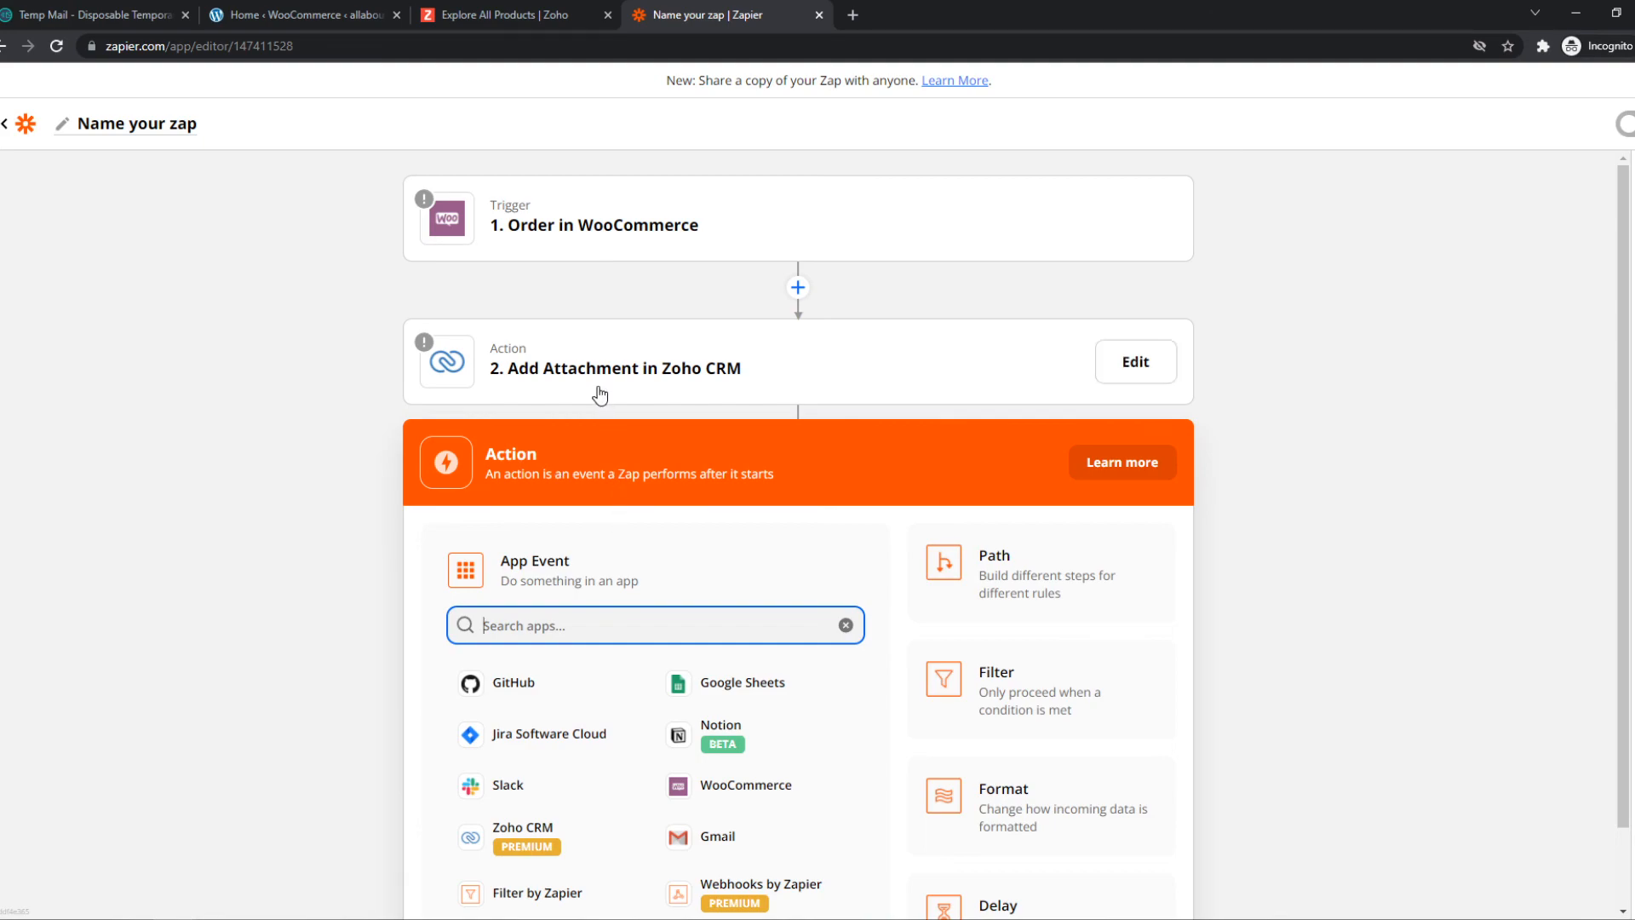
Scroll down the zap overview to the new action step's app picker.
{"action": "scroll", "scroll_direction": "down", "scroll_amount": 3}
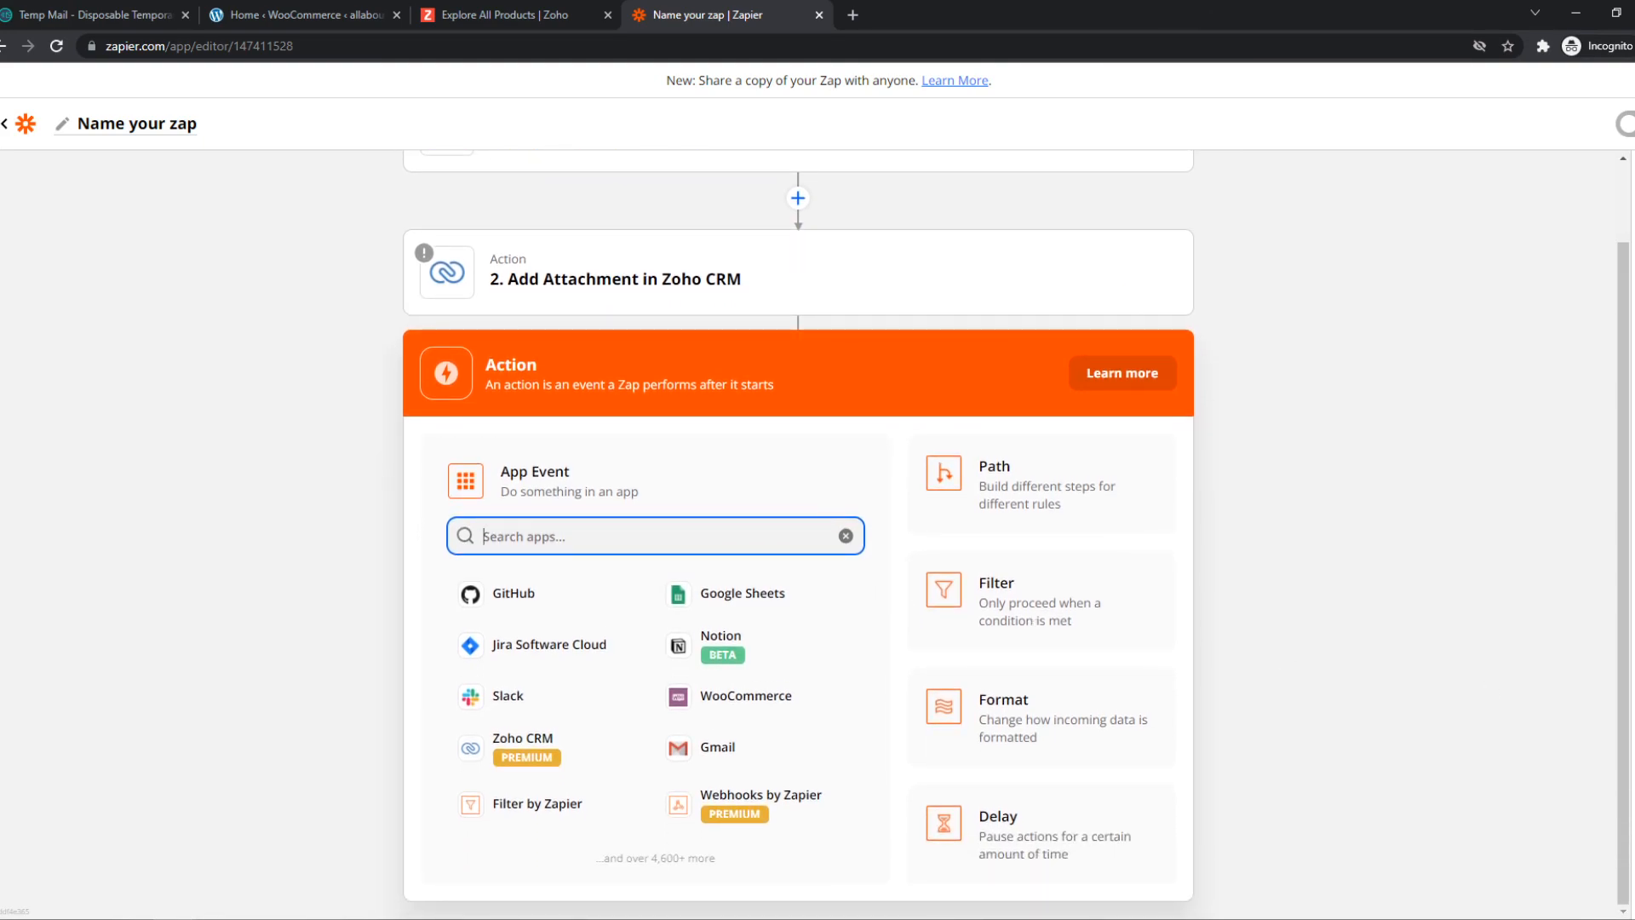